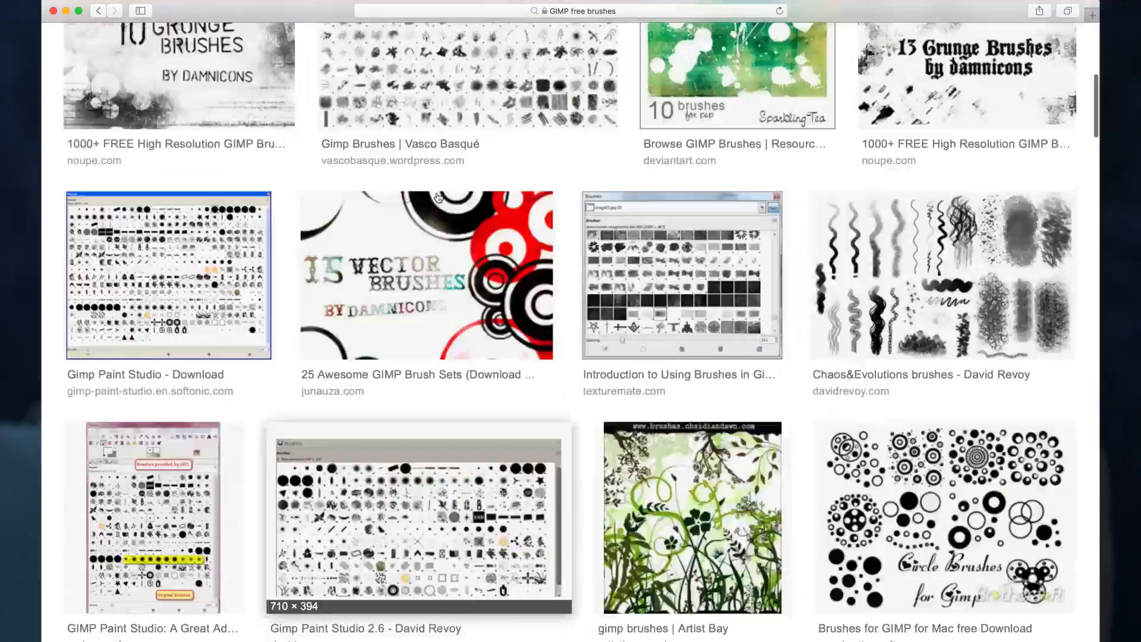
Step: Search Google Images for 'GIMP skin brushes'
{"action": "type", "text": "GIMP skin brushes"}
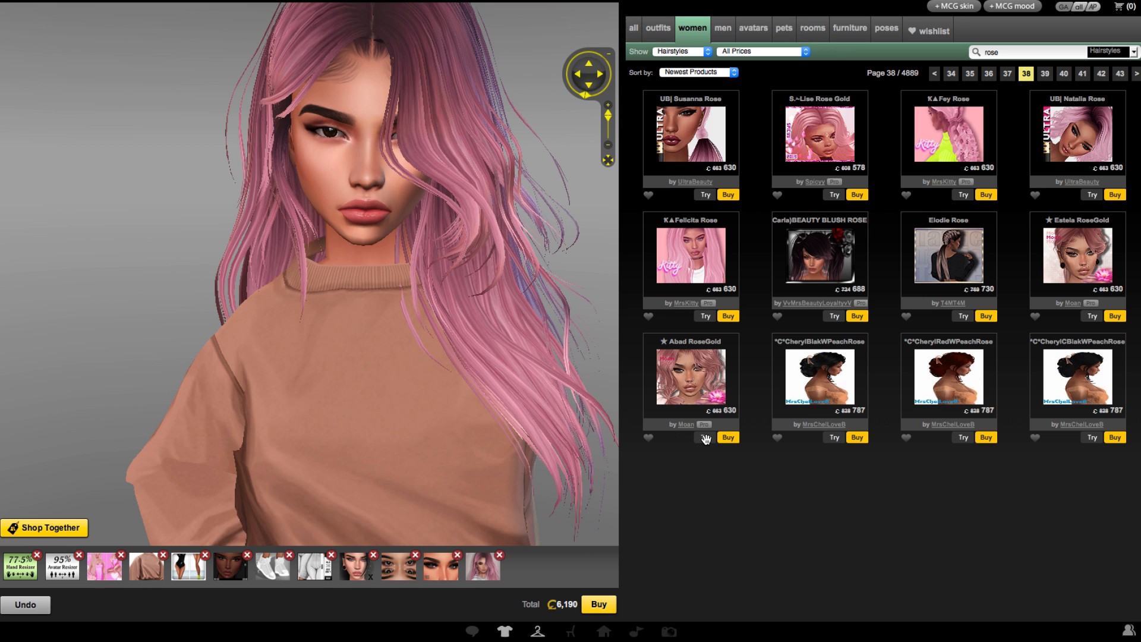
Step: Try on the Abad RoseGold curly pigtail hairstyle and go to the next skins page
{"action": "left_click", "coordinate": [704, 437]}
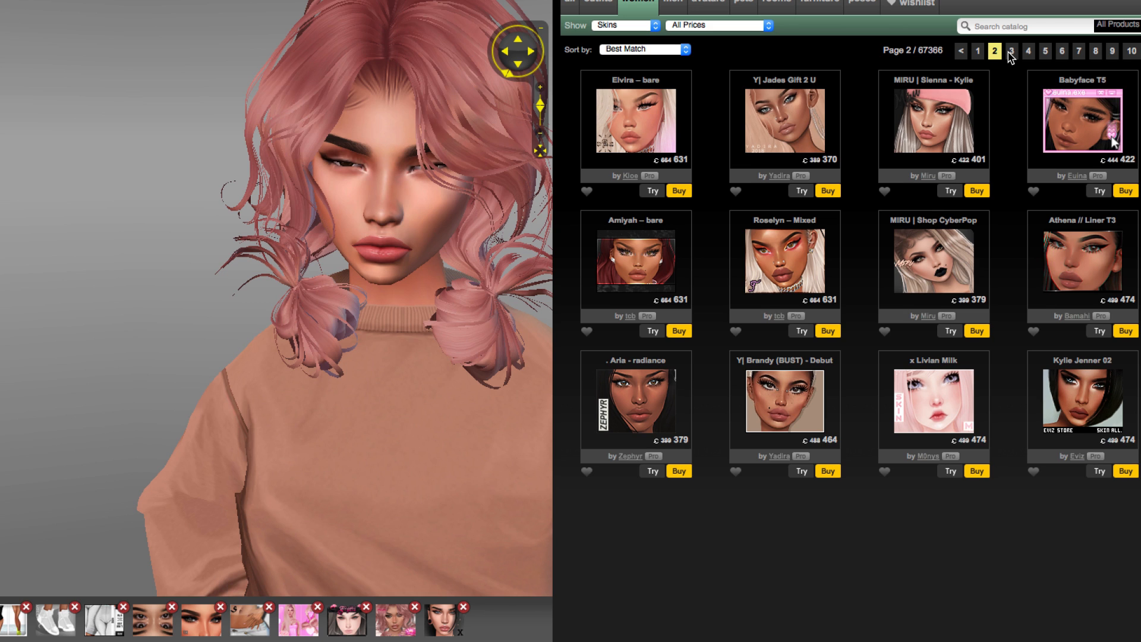
{"action": "left_click", "coordinate": [1012, 51]}
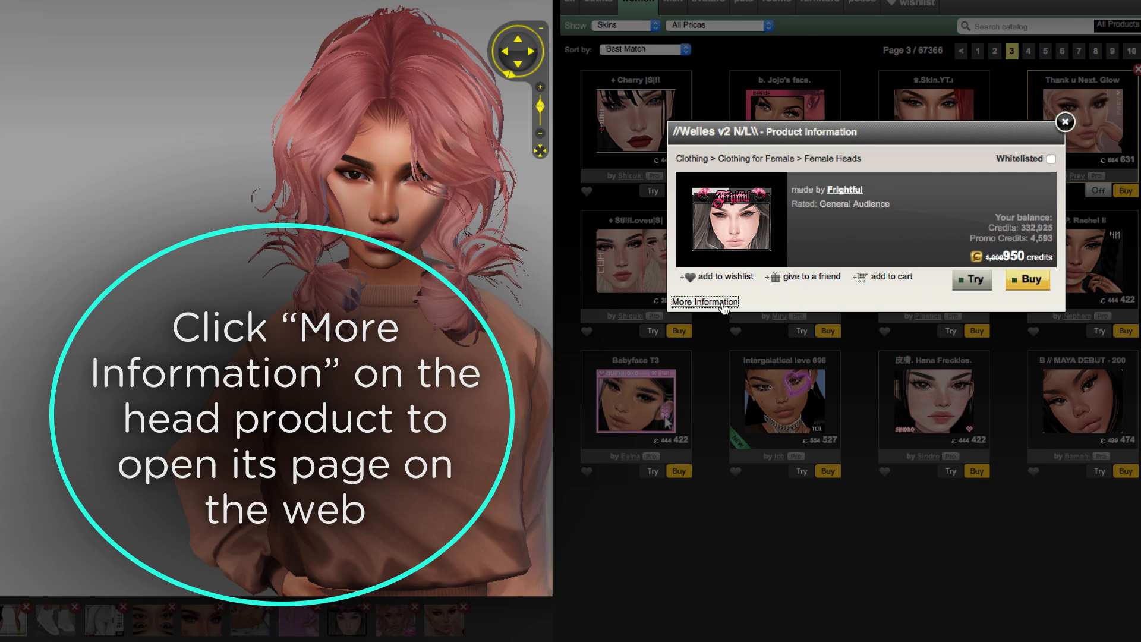
Step: View the Welles v2 head's web page and its derived-from head, then reopen IMVU
{"action": "left_click", "coordinate": [704, 302]}
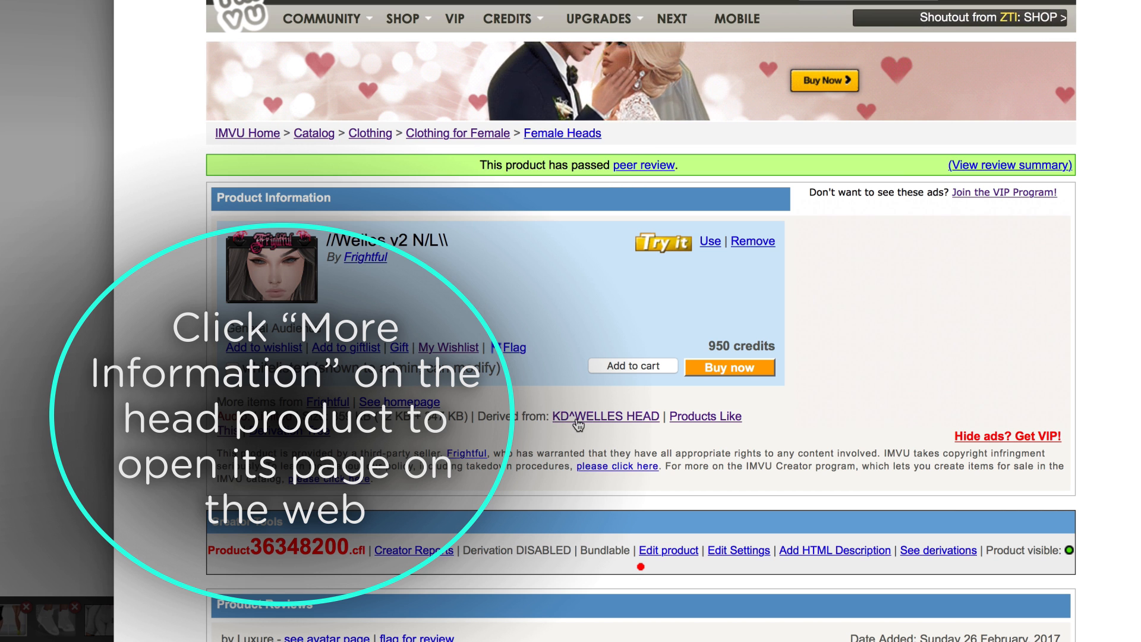
{"action": "left_click", "coordinate": [605, 416]}
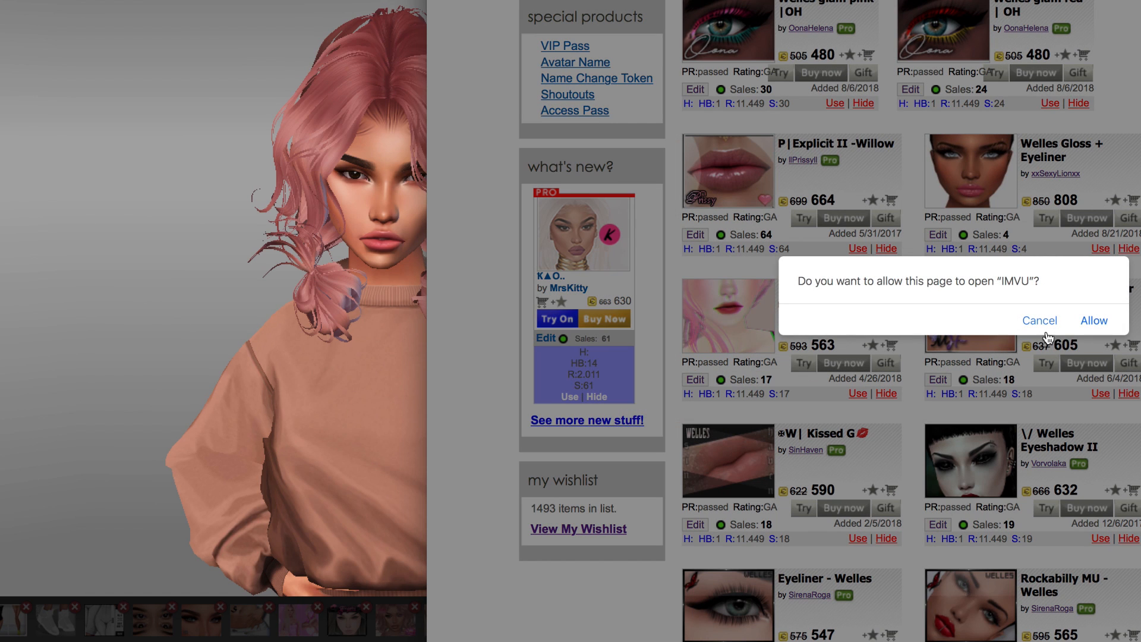
{"action": "left_click", "coordinate": [1093, 320]}
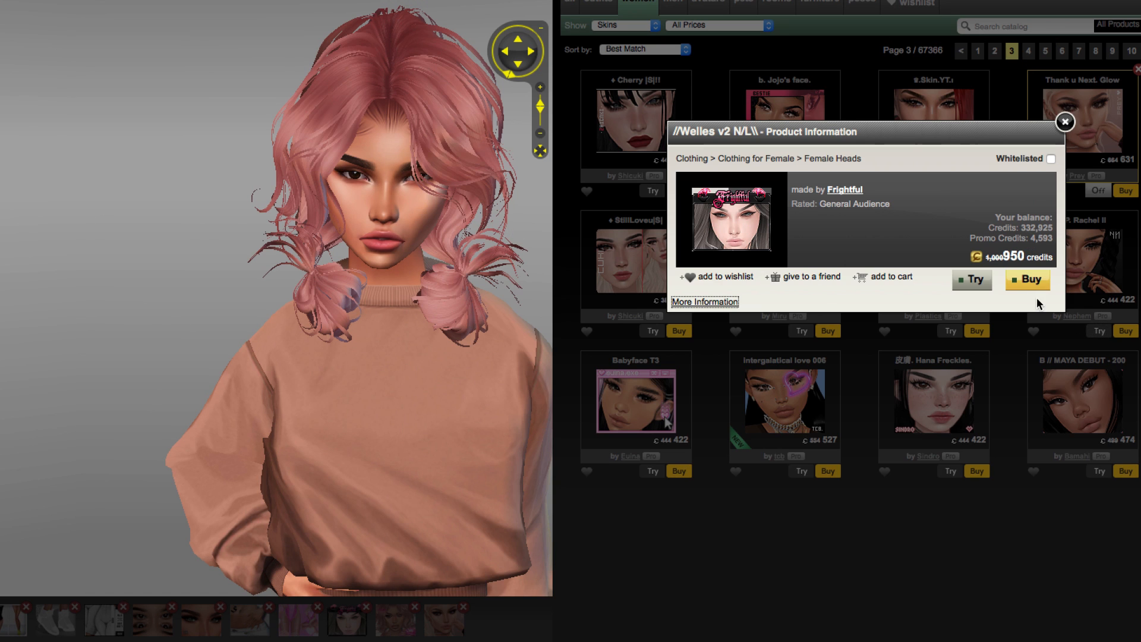
{"action": "left_click", "coordinate": [1064, 122]}
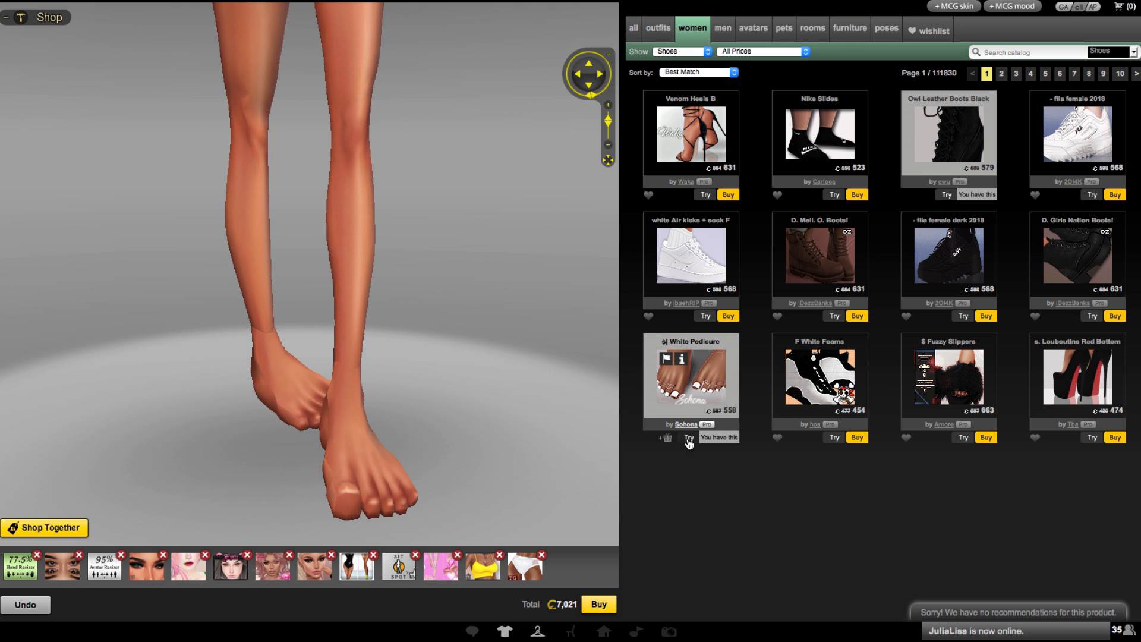
Step: Try the White Pedicure product from the Shoes catalogue on the avatar
{"action": "left_click", "coordinate": [687, 438]}
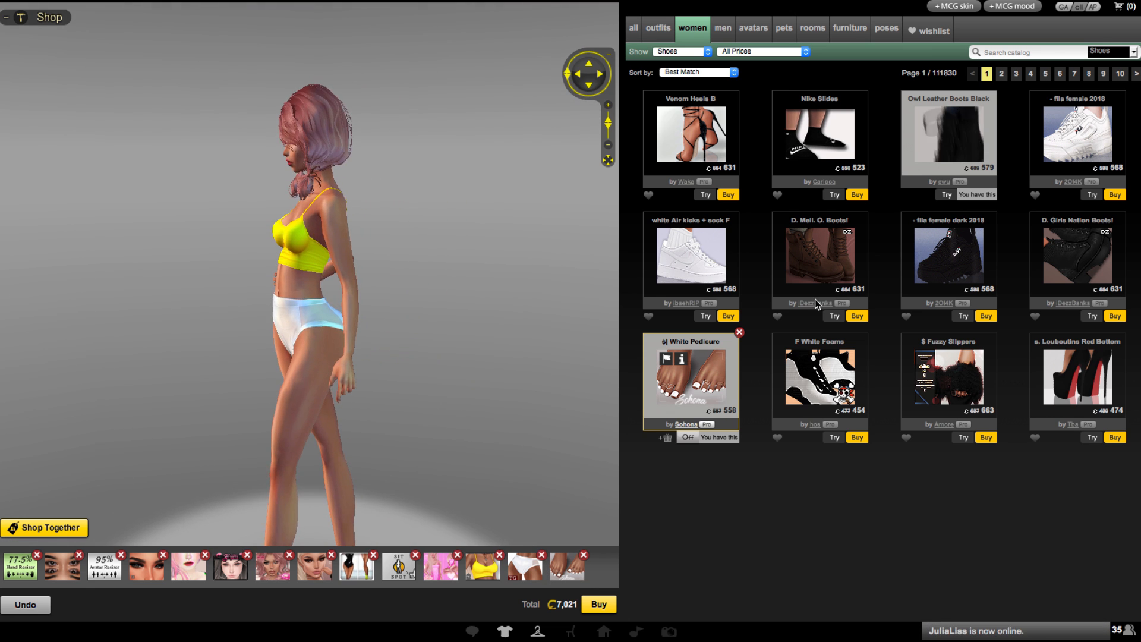
{"action": "left_click", "coordinate": [679, 51]}
{"action": "type", "text": "neck fix"}
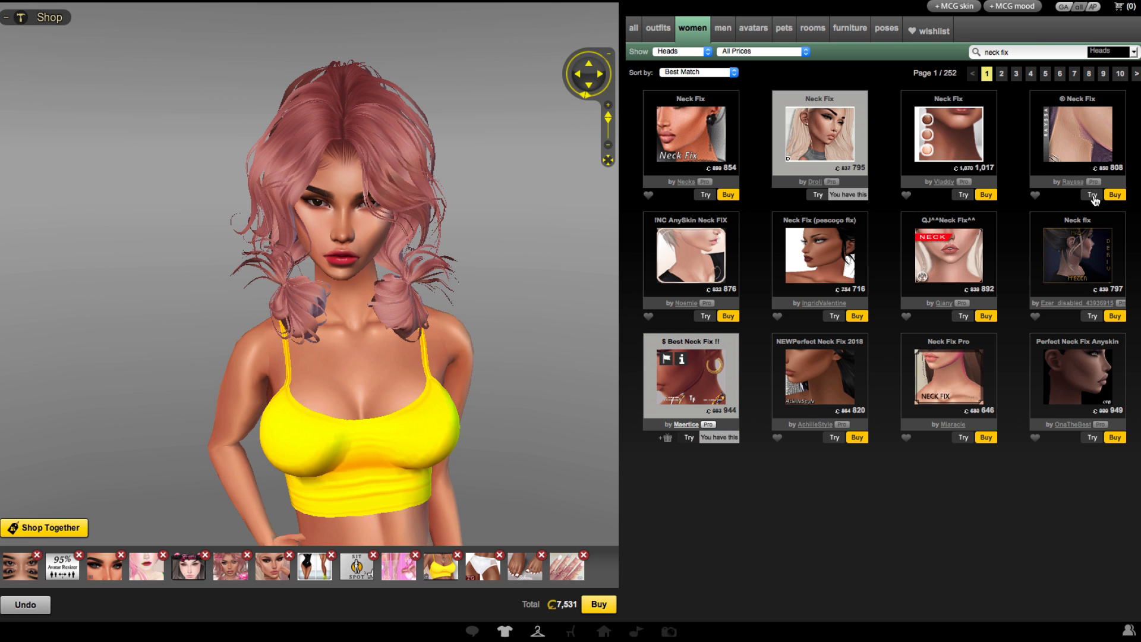
Step: Try a neck fix from the Heads search and wear the body light
{"action": "left_click", "coordinate": [1092, 194]}
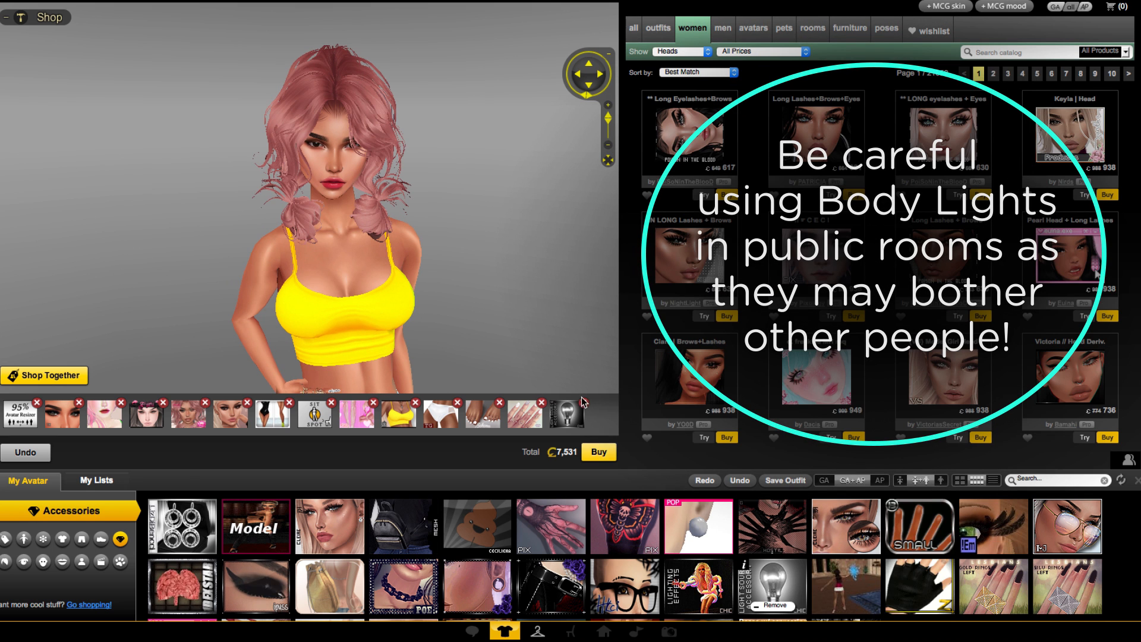
{"action": "left_click", "coordinate": [752, 28]}
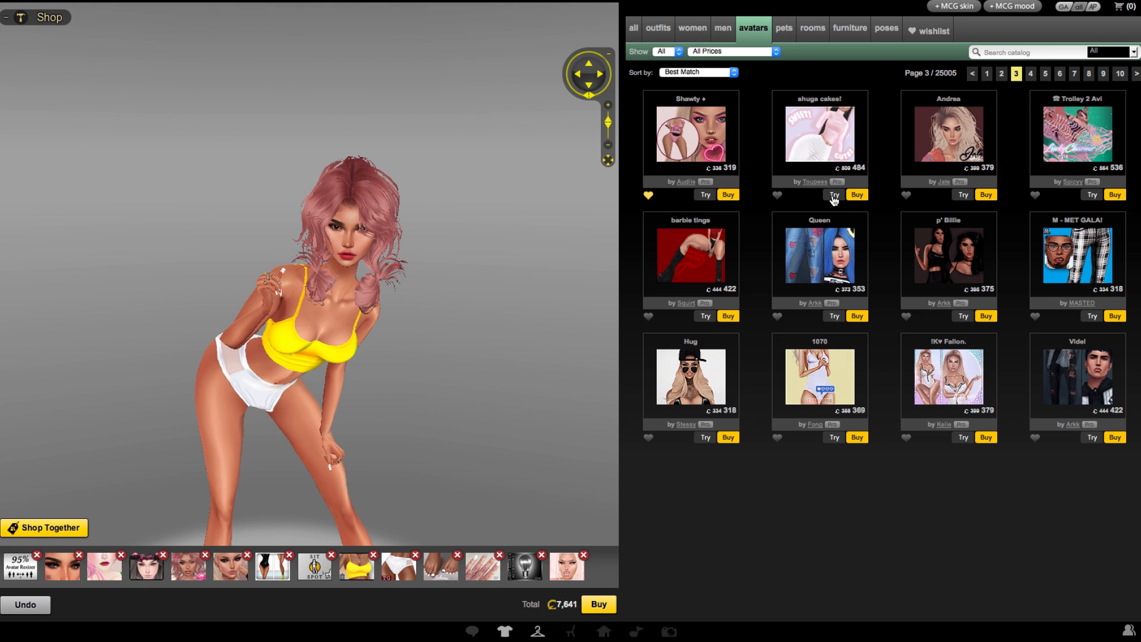
Step: Try on the shuga cakes! look from page 3 of the avatars catalogue
{"action": "left_click", "coordinate": [834, 194]}
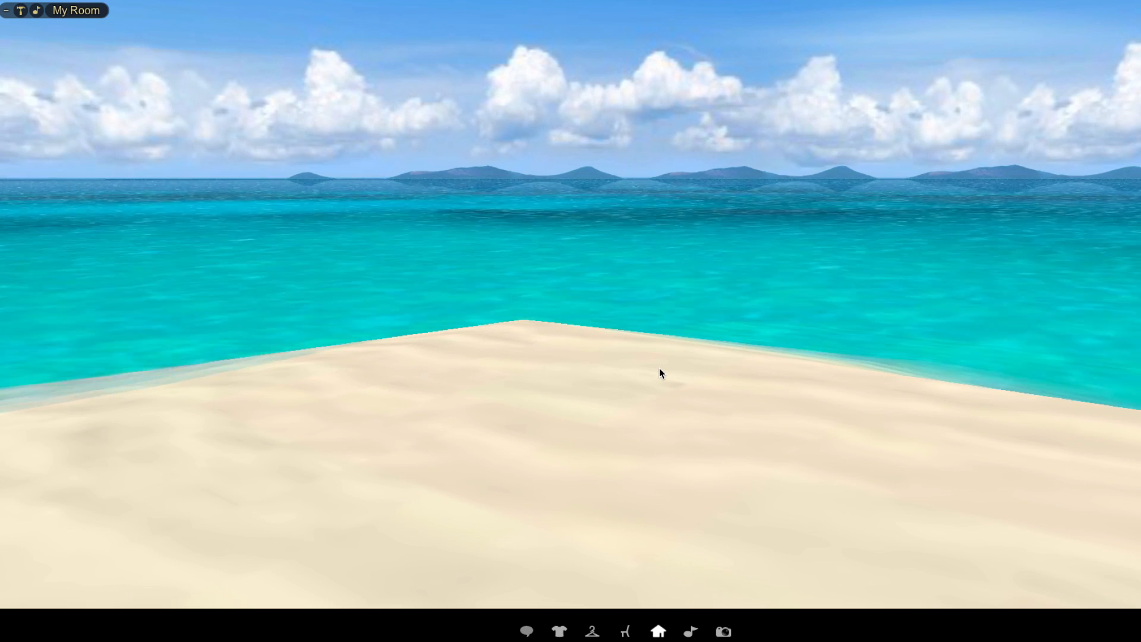
Step: Enter the *hiressnap command in the beach room's chat bar
{"action": "left_click", "coordinate": [549, 630]}
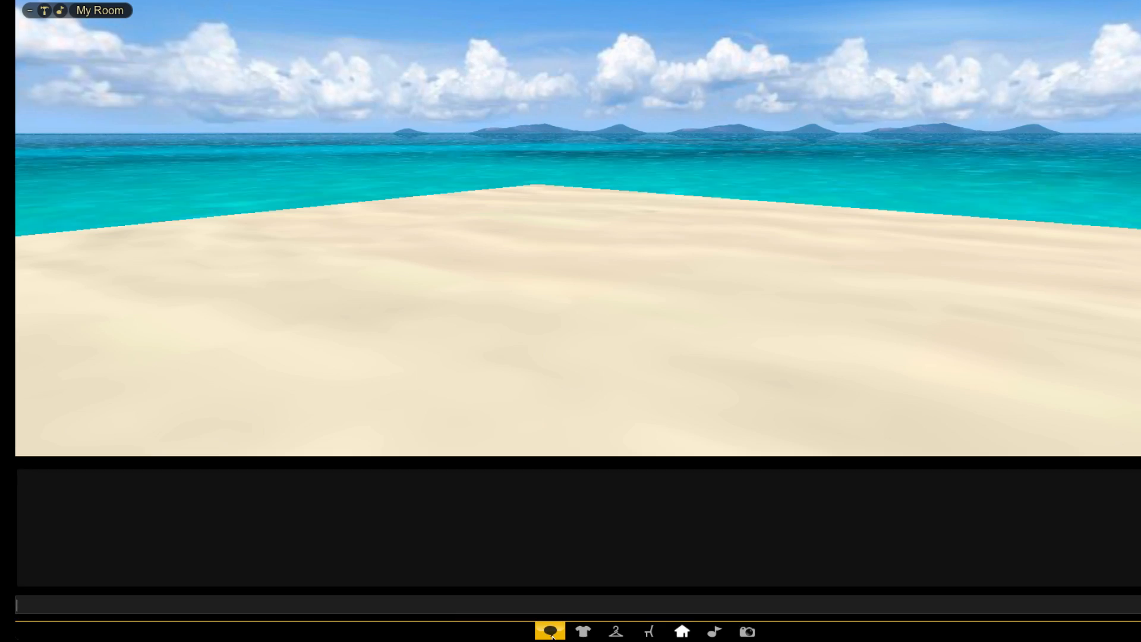
{"action": "type", "text": "*hiressnap"}
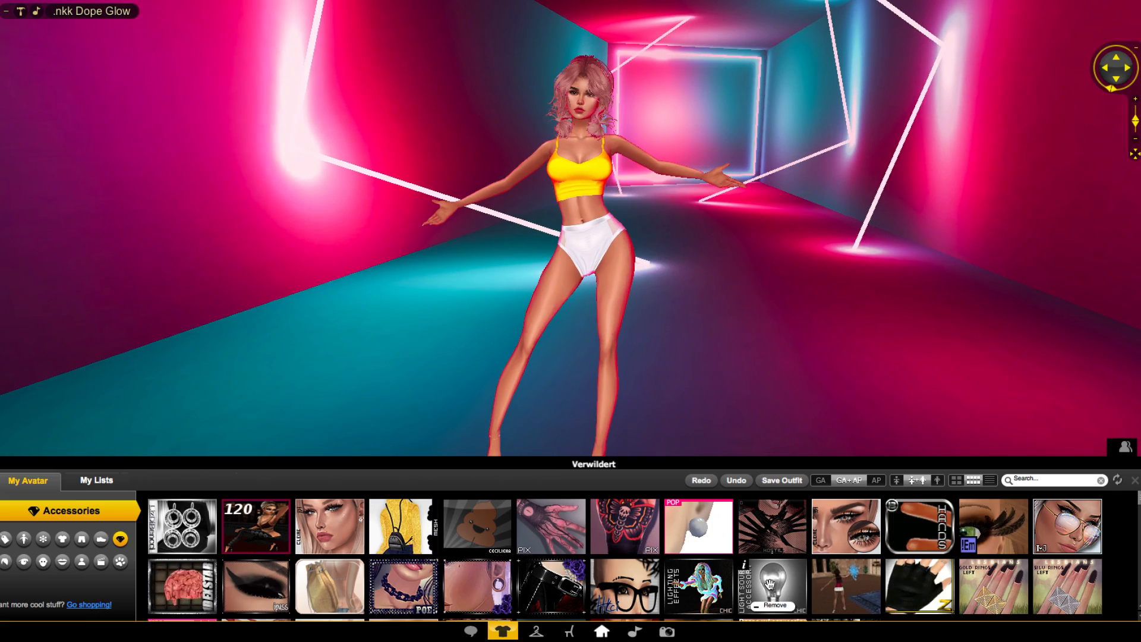
Step: Join the .nkk Dope Glow room with the My Avatar panel still open
{"action": "left_click", "coordinate": [601, 632]}
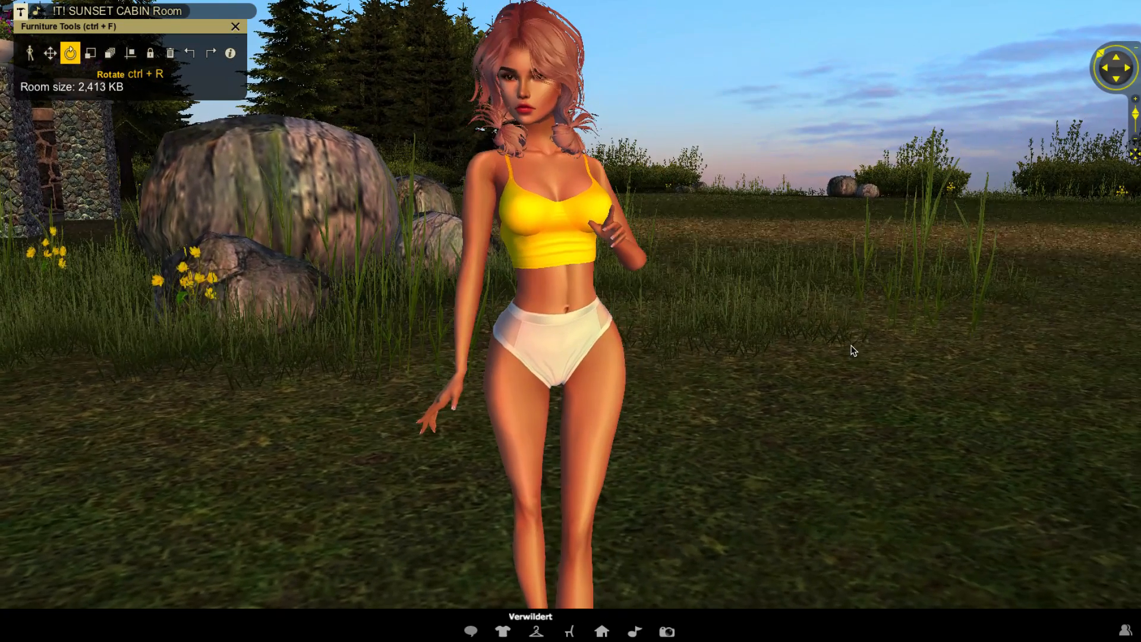
Step: Enter the SUNSET CABIN room and set the avatar's rotation and pose
{"action": "left_click", "coordinate": [30, 52]}
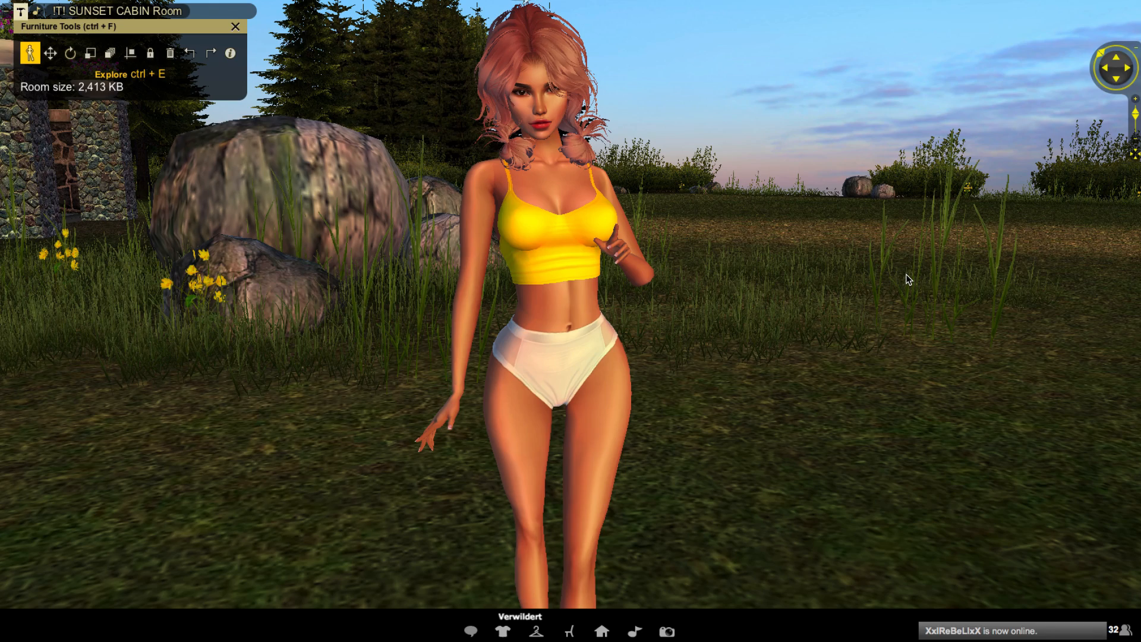
{"action": "left_click", "coordinate": [502, 631]}
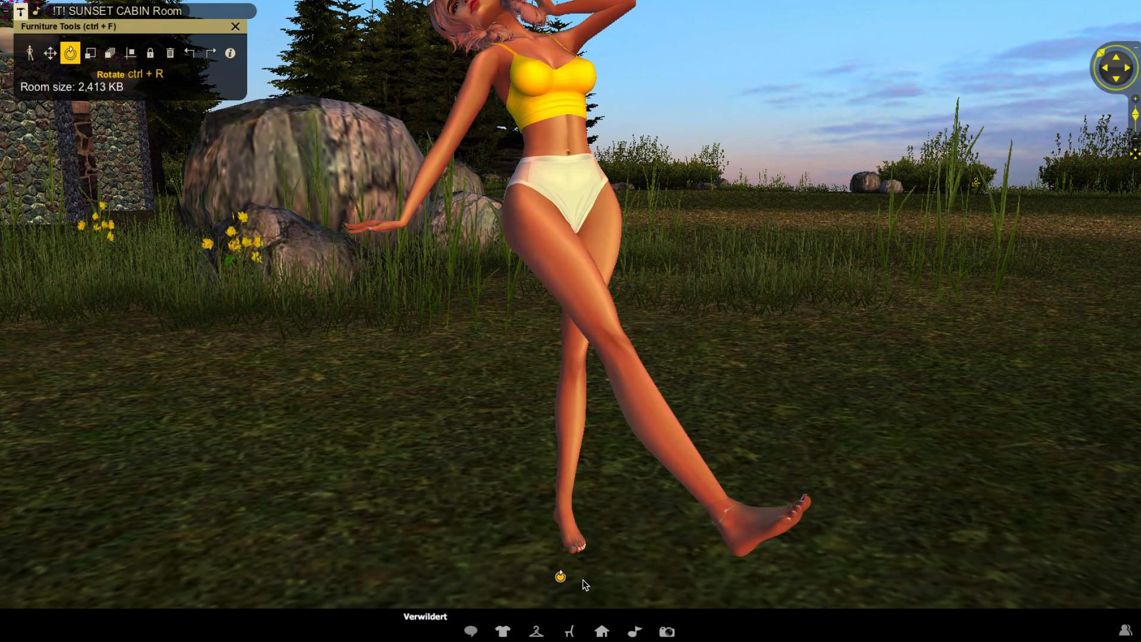
{"action": "mouse_move", "coordinate": [1063, 282]}
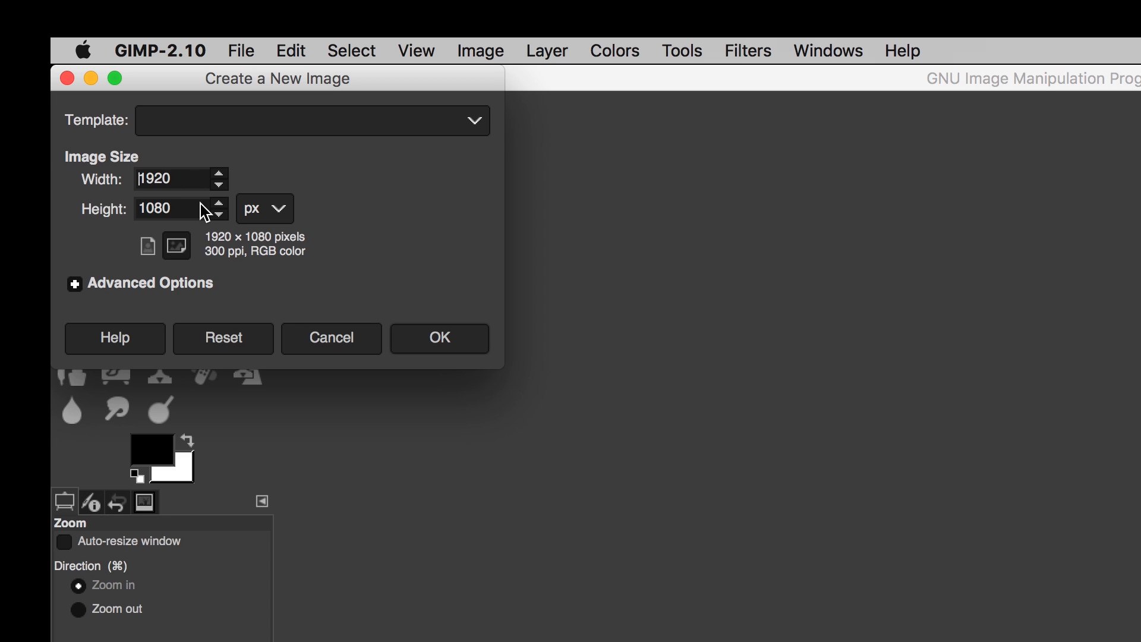
Step: Create a 2048×3000 px image and drag in the hiResSnapshot beach files as layers
{"action": "type", "text": "2018"}
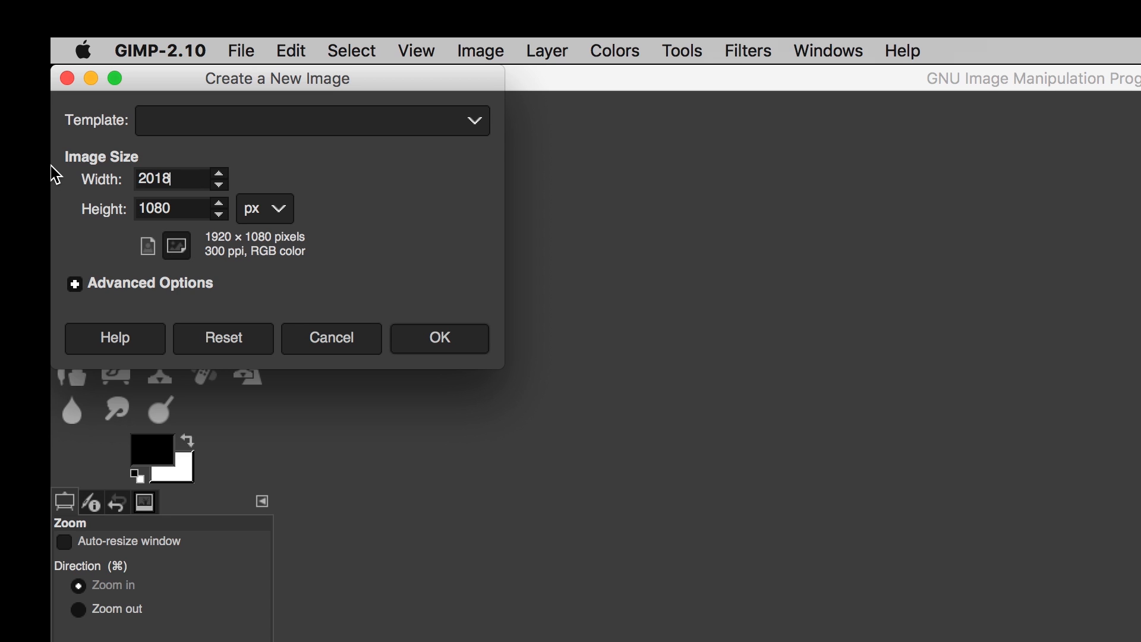
{"action": "key", "text": "backspace"}
{"action": "type", "text": "4"}
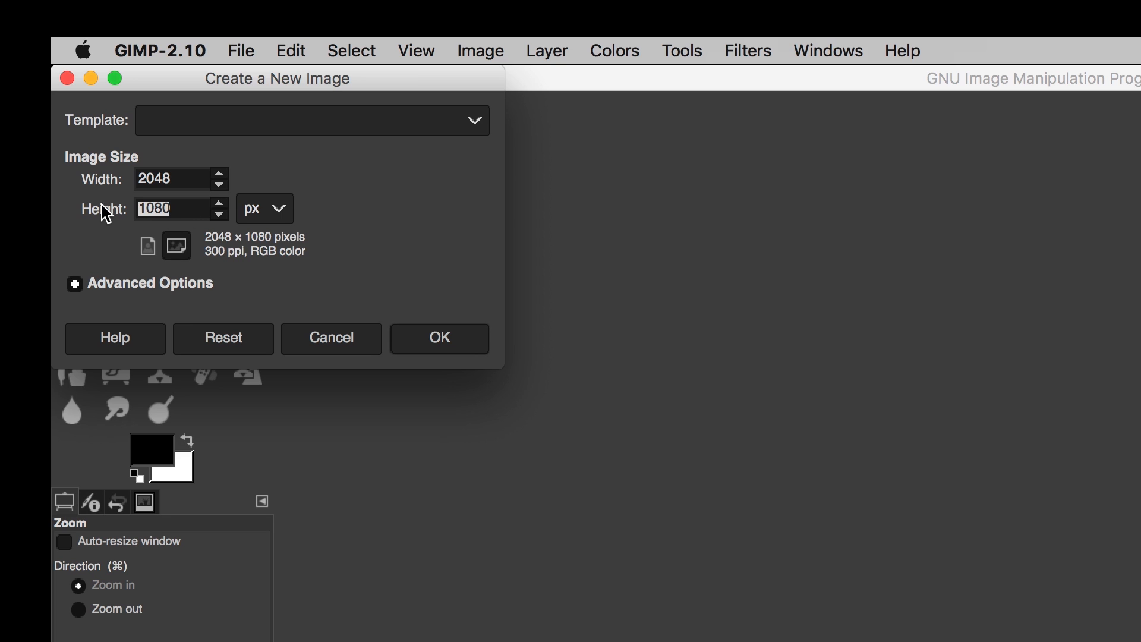
{"action": "type", "text": "3"}
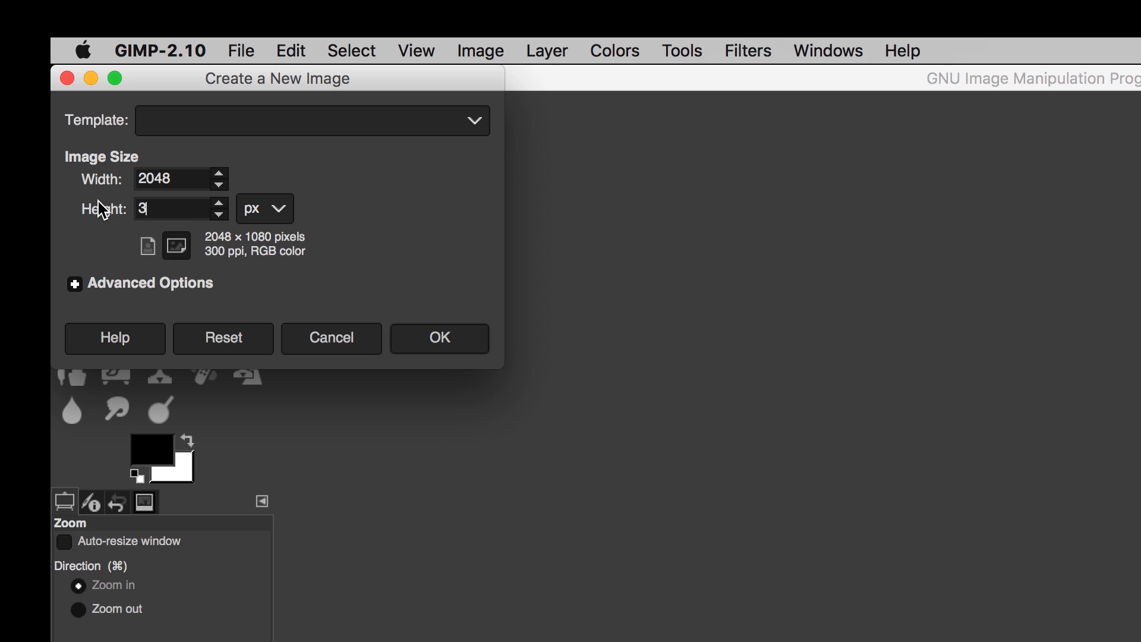
{"action": "type", "text": "000"}
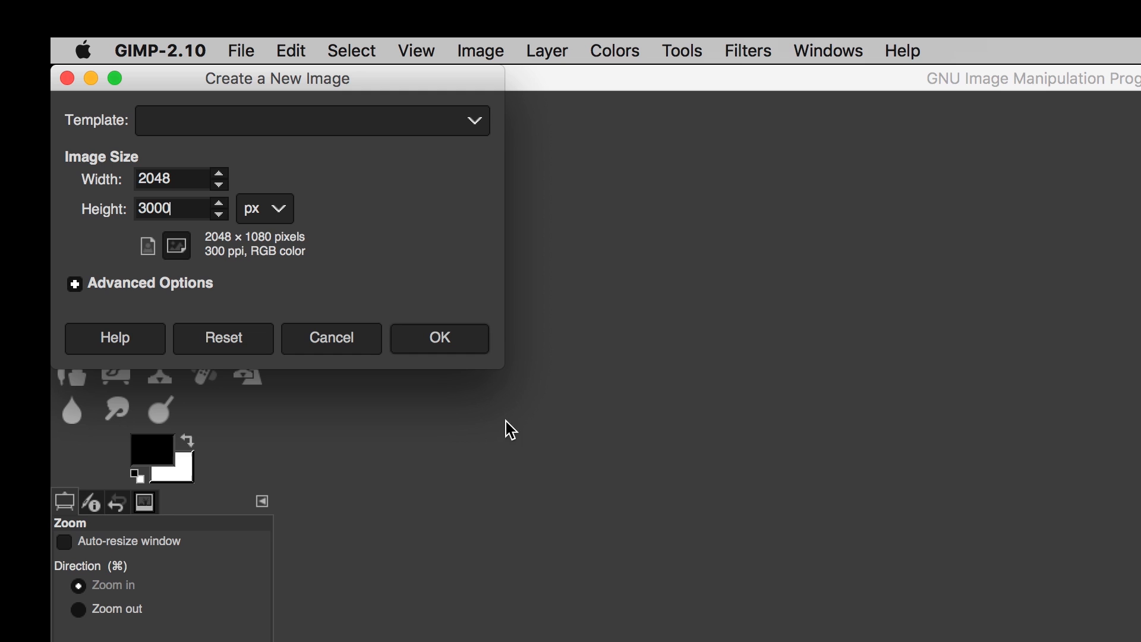
{"action": "left_click", "coordinate": [439, 338]}
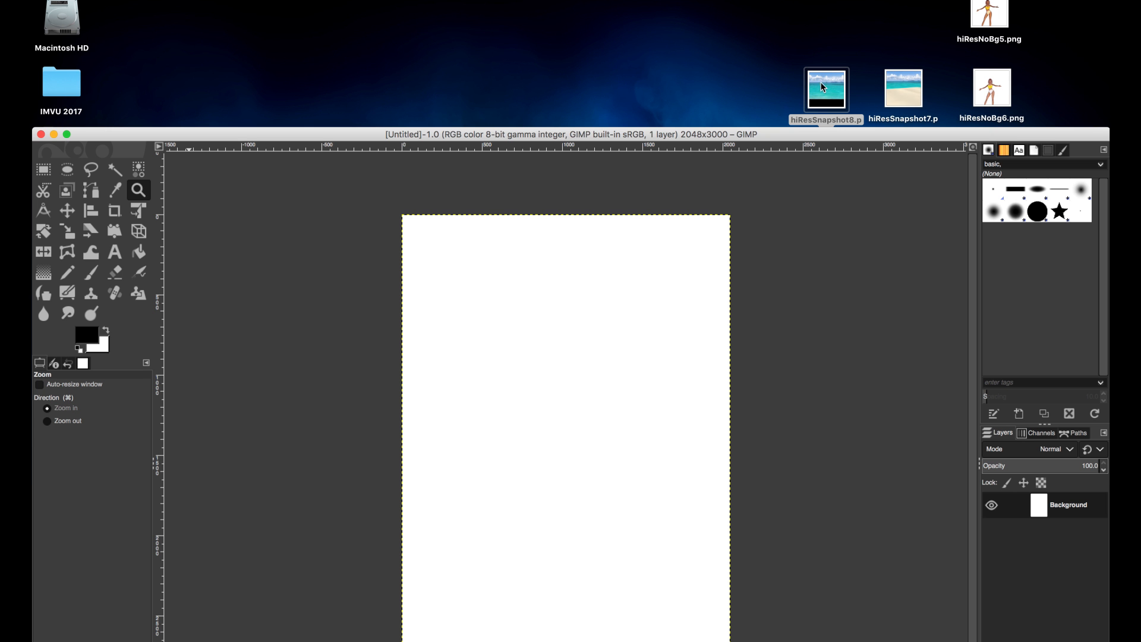
{"action": "left_click_drag", "start_coordinate": [826, 89], "coordinate": [700, 310]}
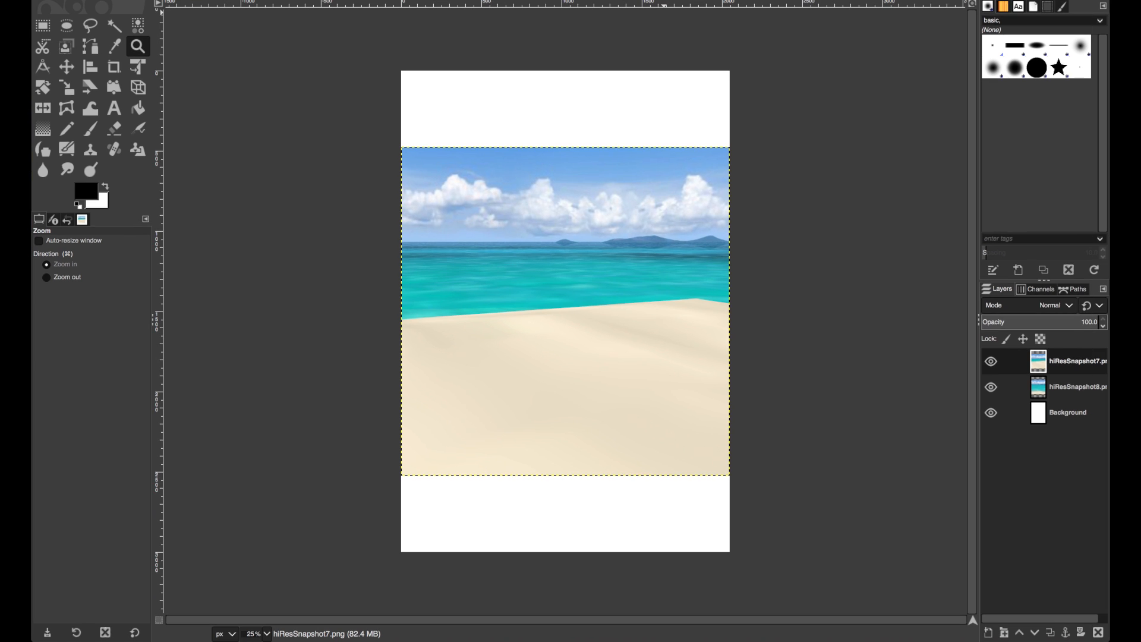
{"action": "left_click", "coordinate": [65, 67]}
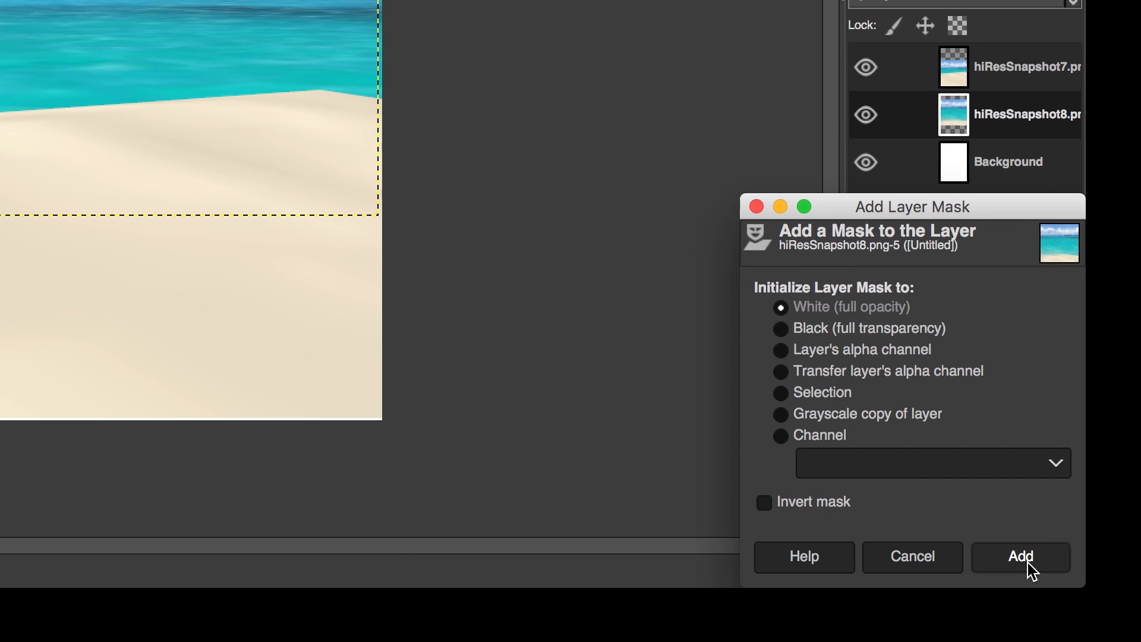
{"action": "mouse_move", "coordinate": [852, 307]}
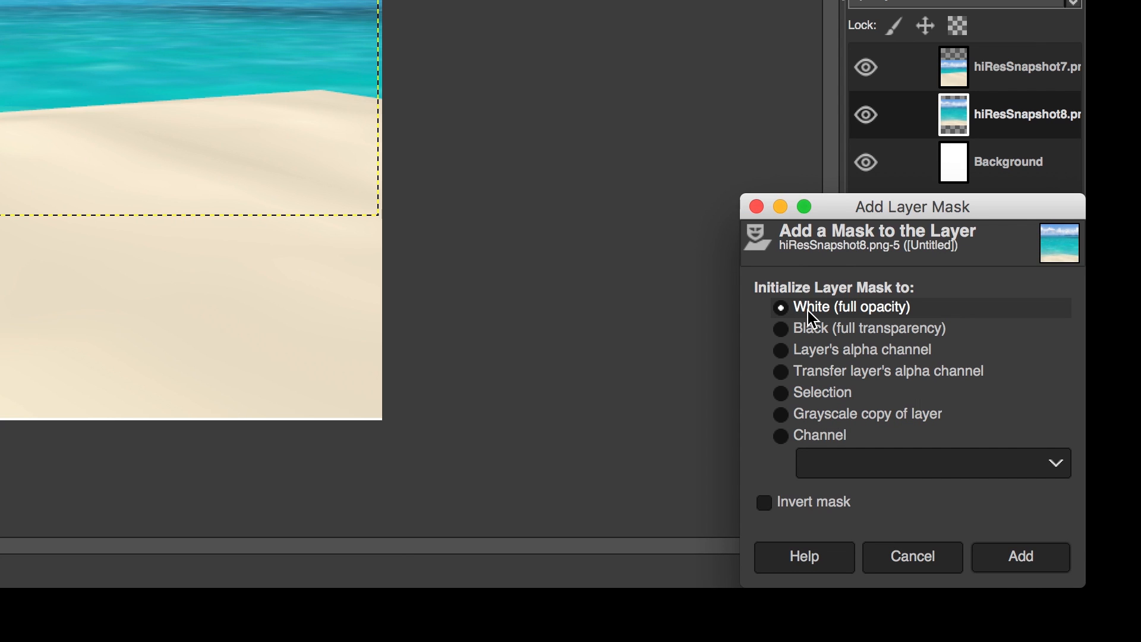
{"action": "mouse_move", "coordinate": [854, 322]}
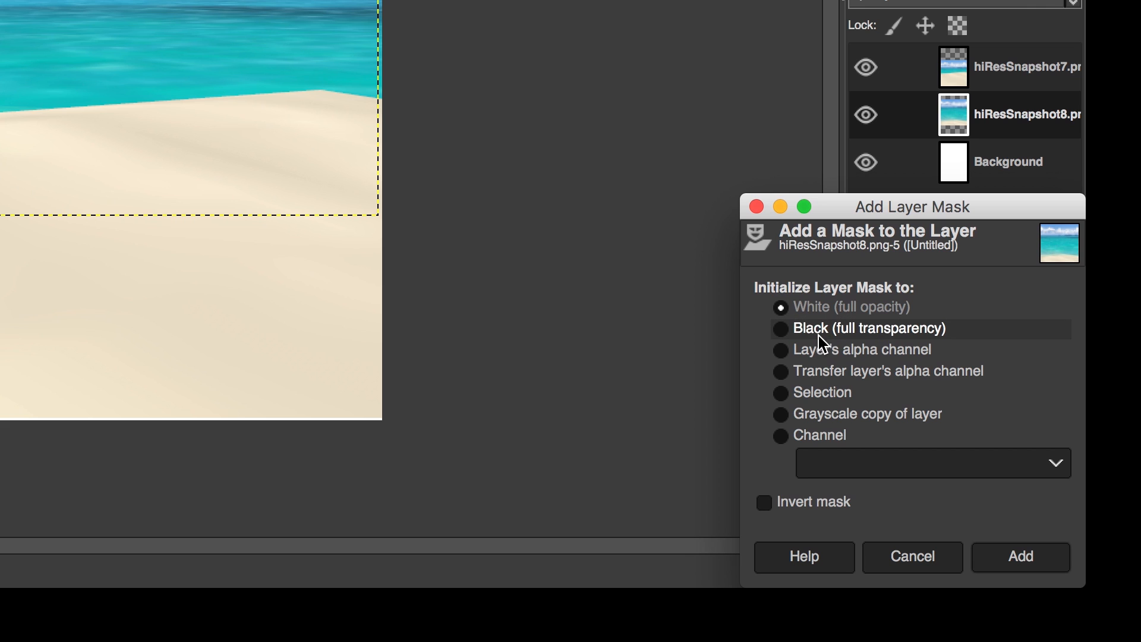
Step: Add opaque masks to hiResSnapshot8 and hiResSnapshot7, painting out the lower photo's clouds
{"action": "left_click", "coordinate": [1020, 557]}
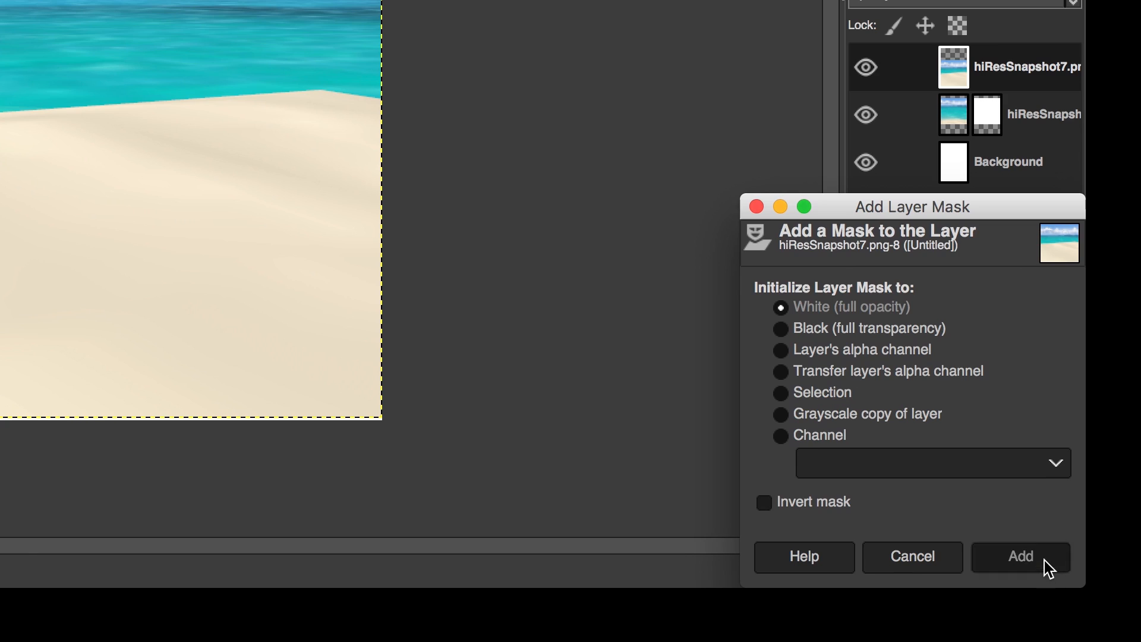
{"action": "left_click", "coordinate": [1020, 556]}
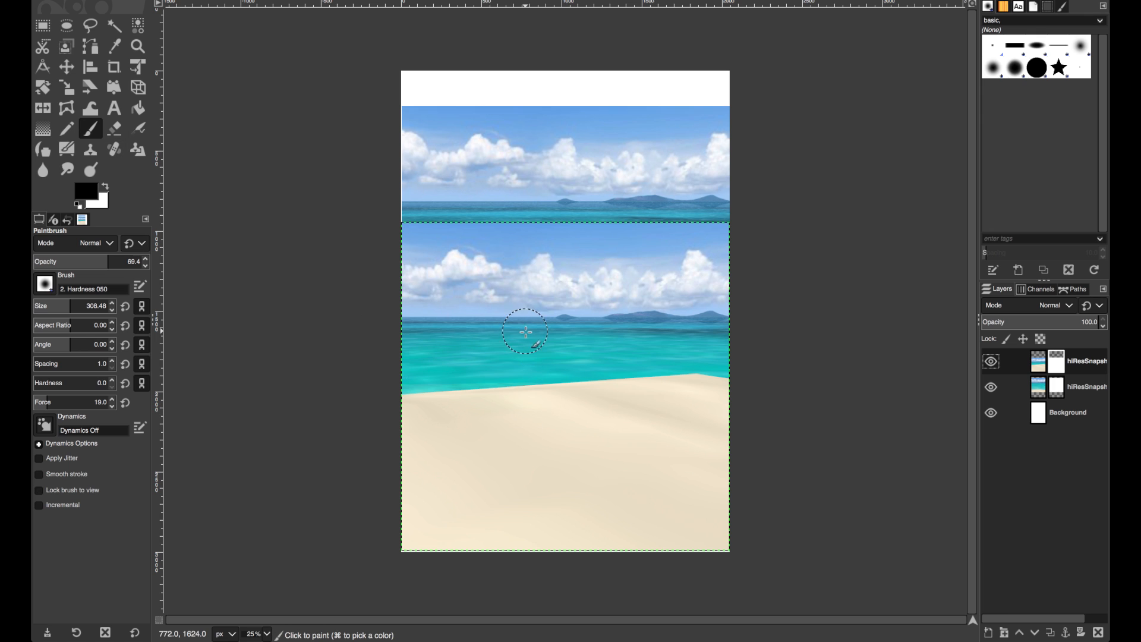
{"action": "left_click_drag", "start_coordinate": [524, 331], "coordinate": [691, 247]}
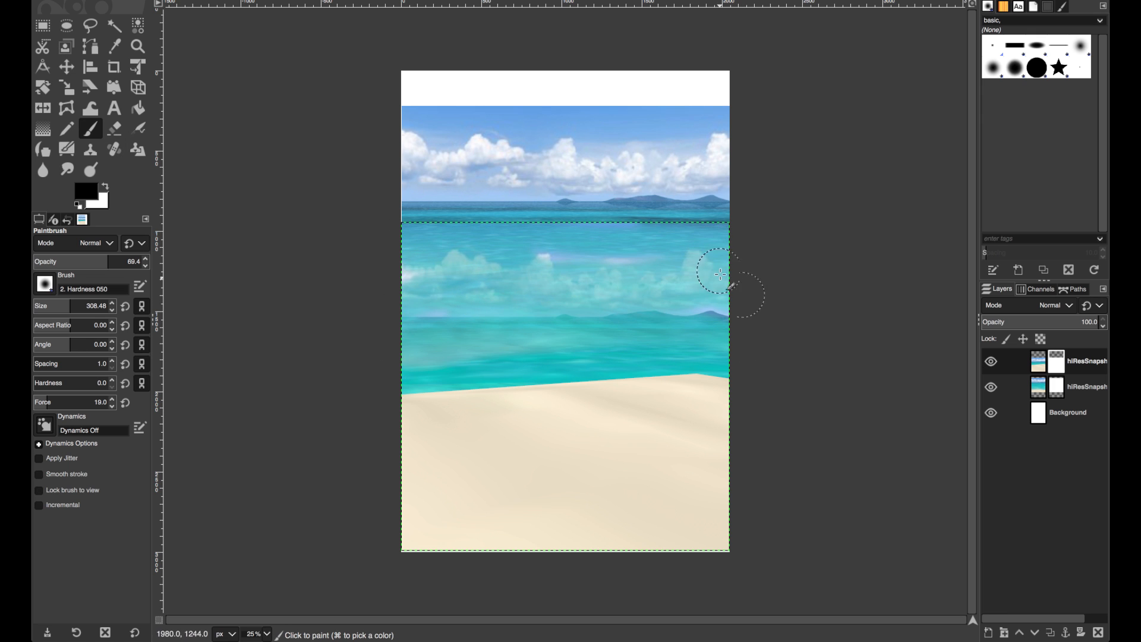
Step: Fade the top layer mask with a gradient from the horizon down to the sand
{"action": "left_click", "coordinate": [41, 129]}
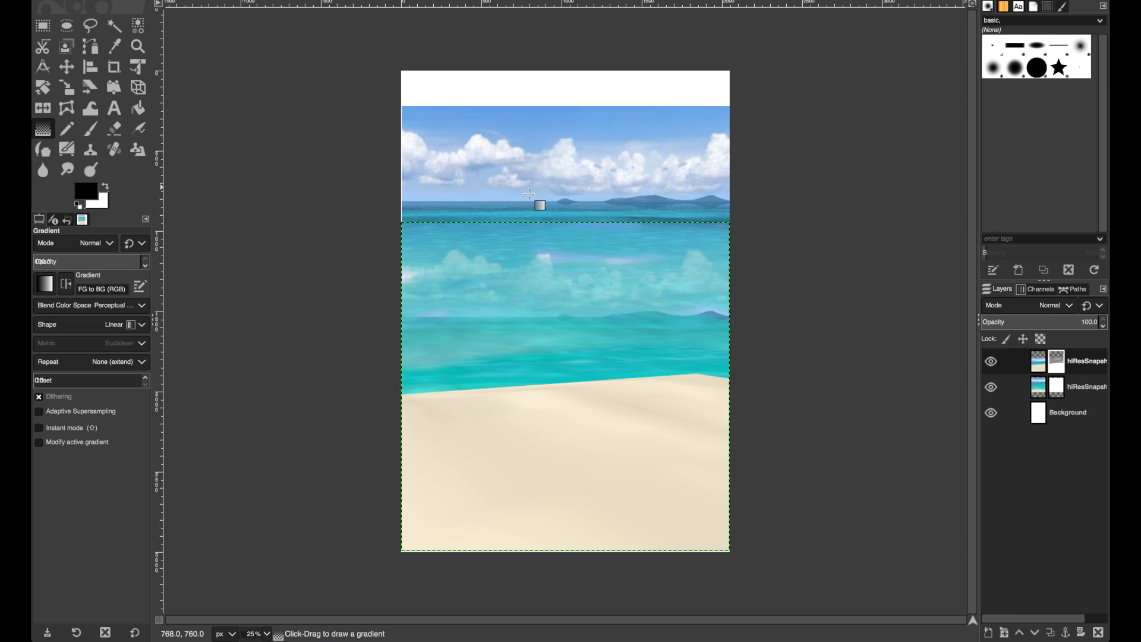
{"action": "left_click_drag", "start_coordinate": [531, 195], "coordinate": [532, 409]}
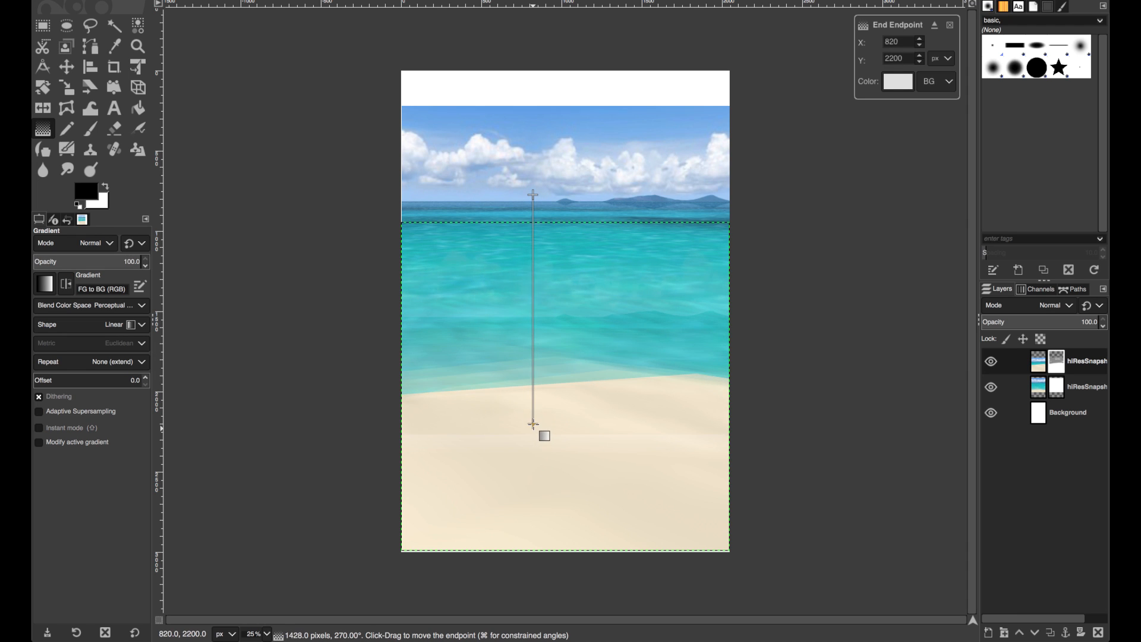
{"action": "left_click_drag", "start_coordinate": [545, 435], "coordinate": [531, 422]}
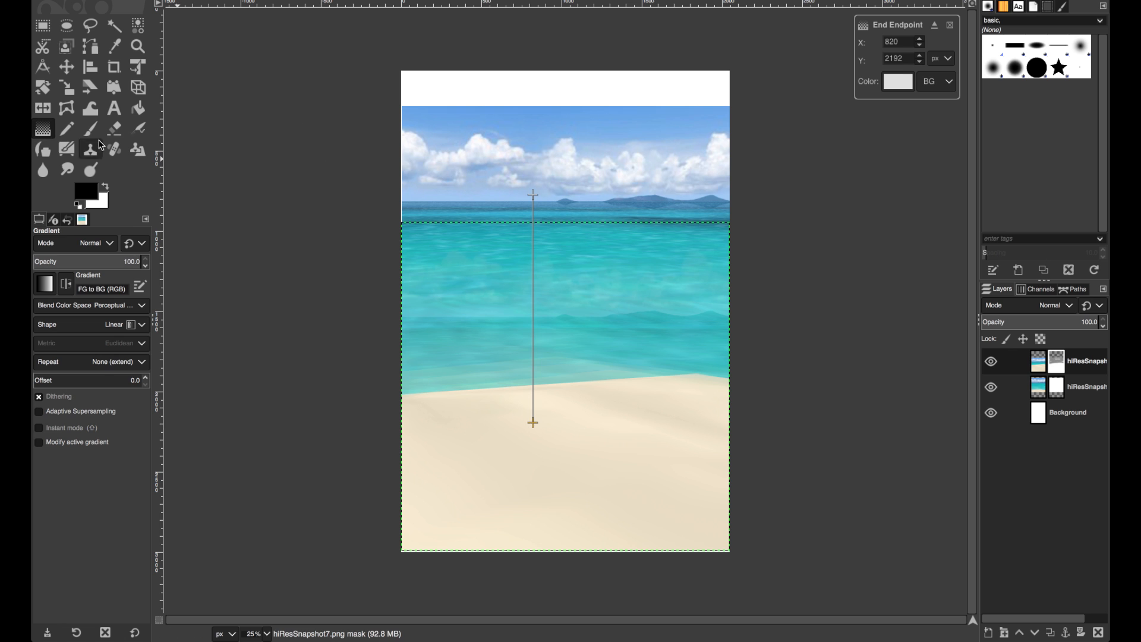
{"action": "left_click", "coordinate": [90, 129]}
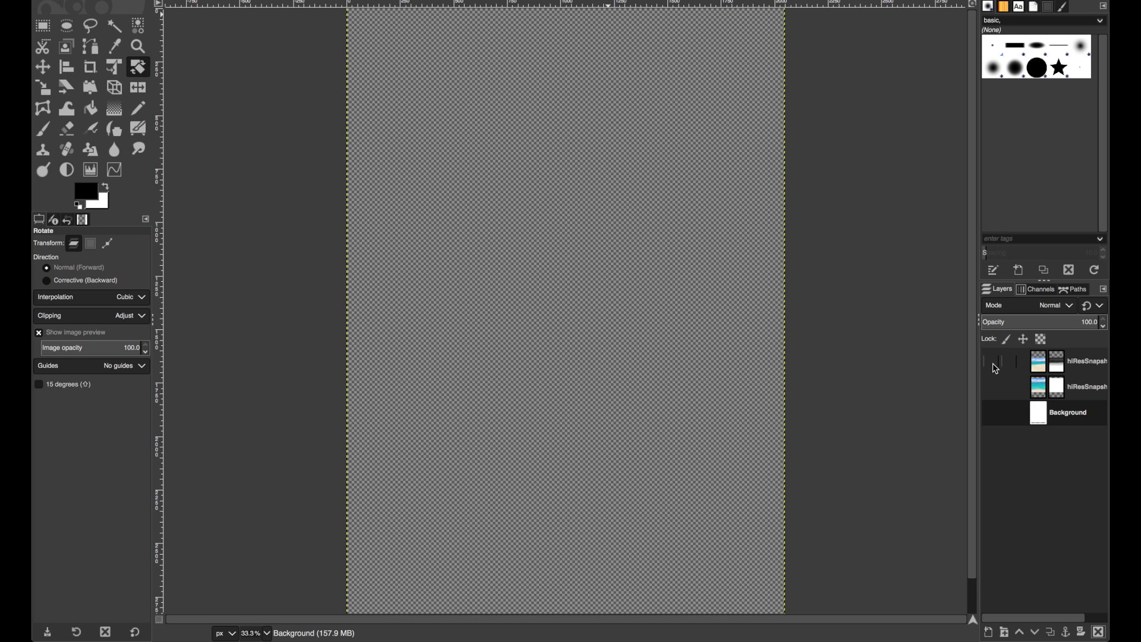
Step: Shift the standing avatar cutout up into position and anchor the floating layer
{"action": "left_click", "coordinate": [991, 361]}
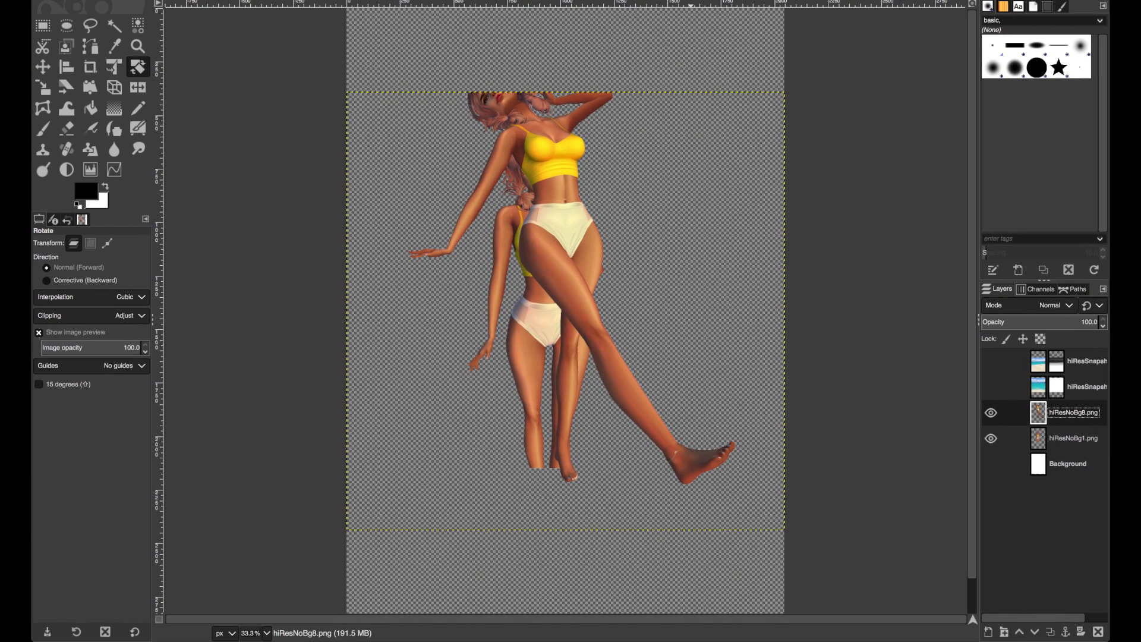
{"action": "left_click", "coordinate": [42, 66]}
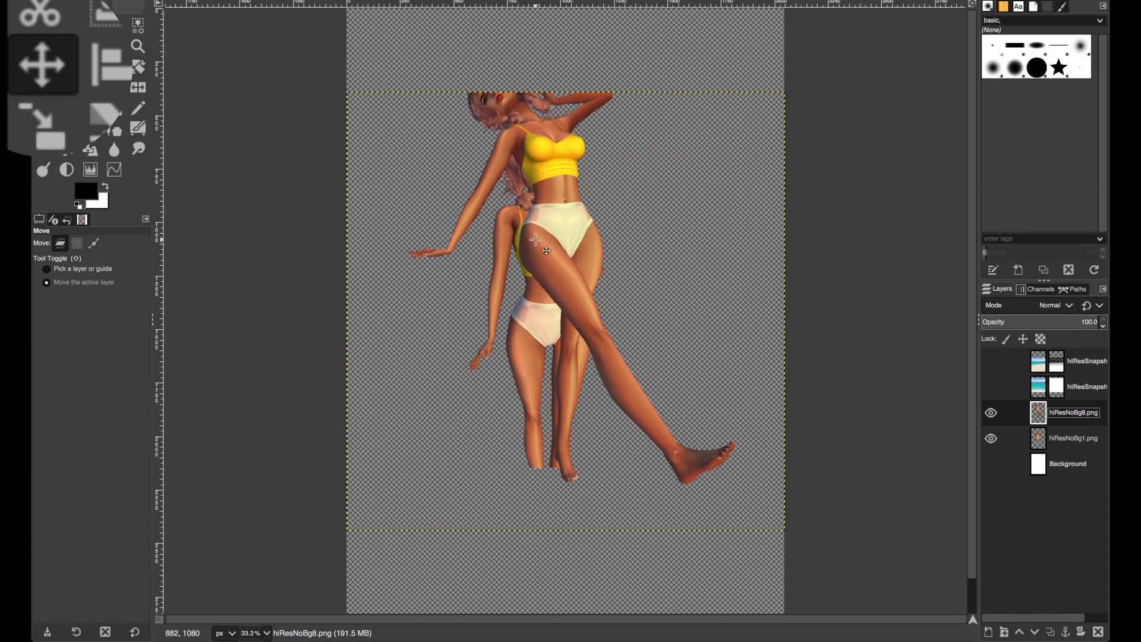
{"action": "left_click_drag", "start_coordinate": [544, 249], "coordinate": [544, 342]}
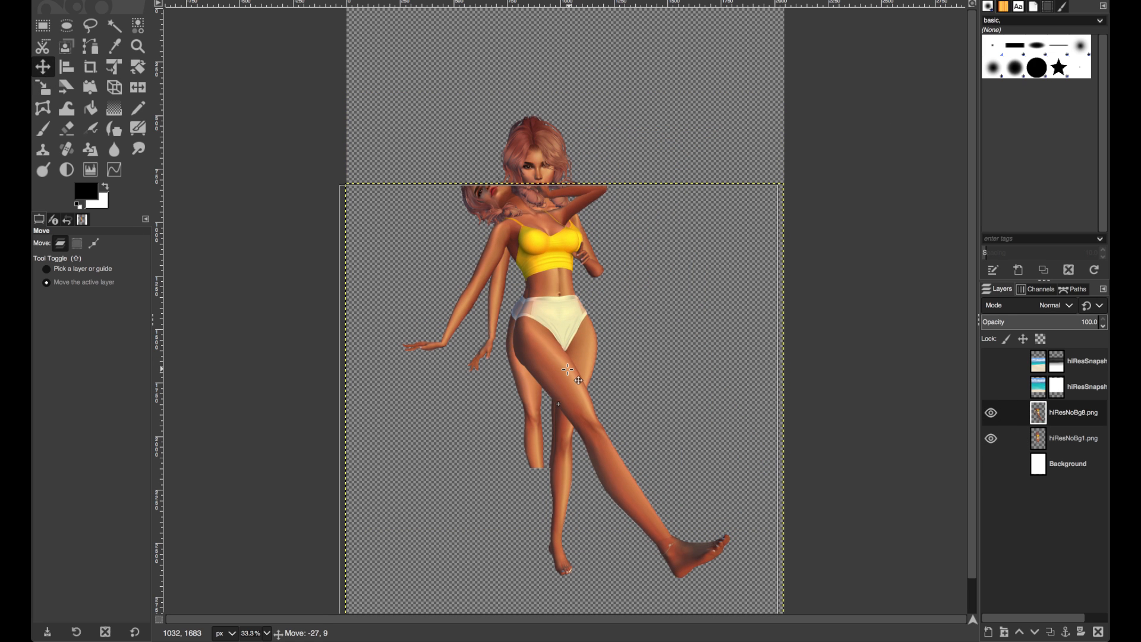
{"action": "left_click", "coordinate": [138, 66]}
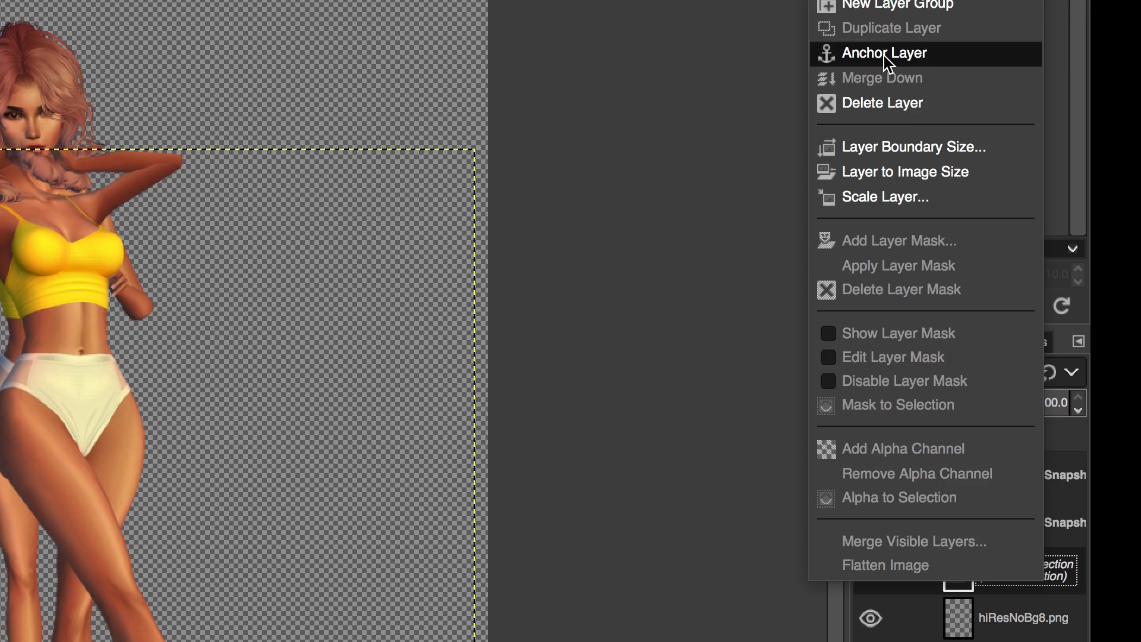
{"action": "left_click", "coordinate": [884, 53]}
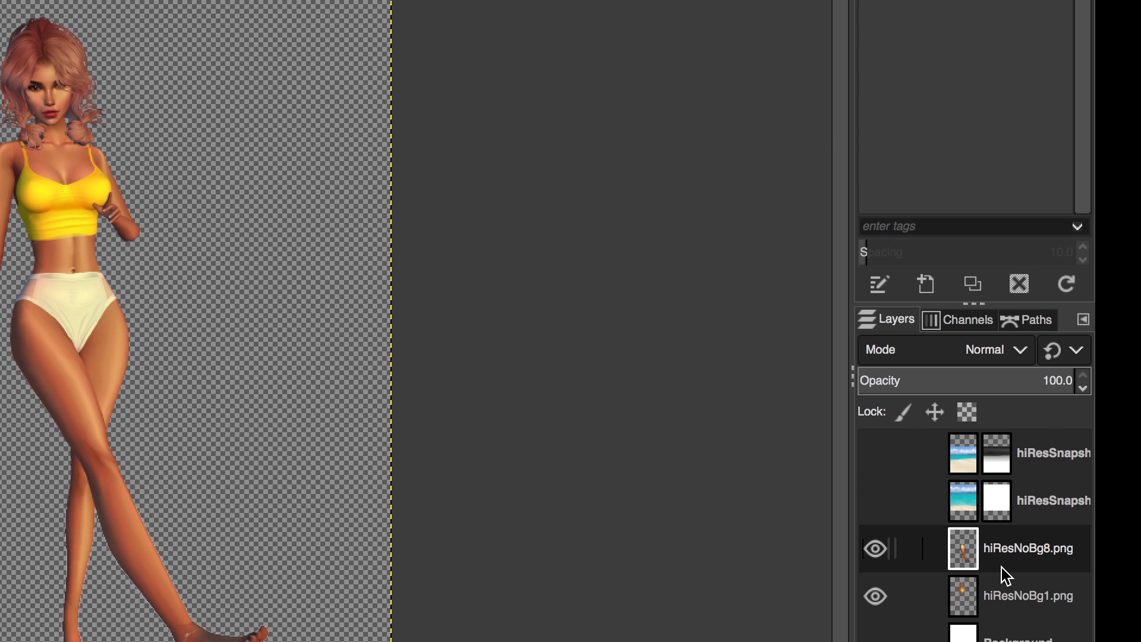
Step: Merge the avatar layers down, rename the result Zoey, and create a new layer group
{"action": "right_click", "coordinate": [1028, 548]}
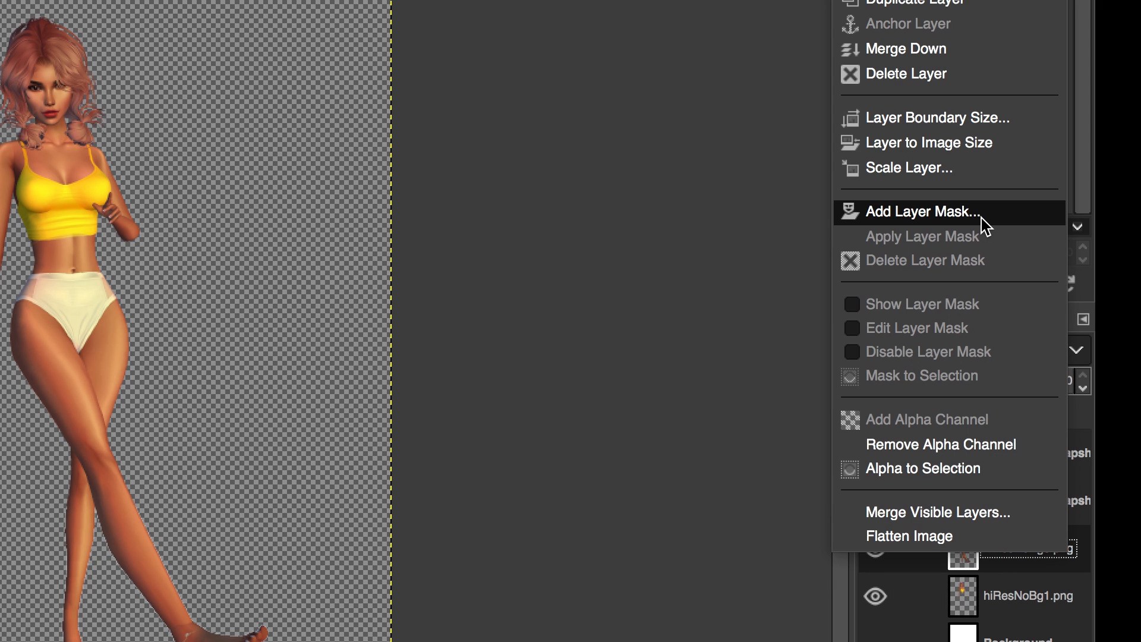
{"action": "mouse_move", "coordinate": [906, 49]}
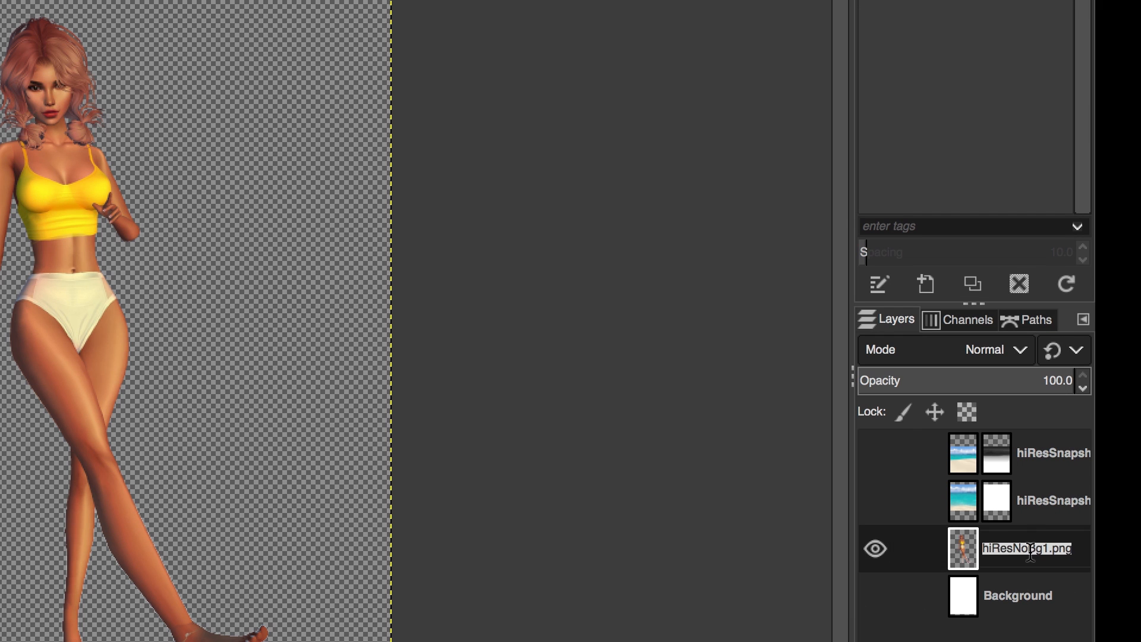
{"action": "type", "text": "Zoey"}
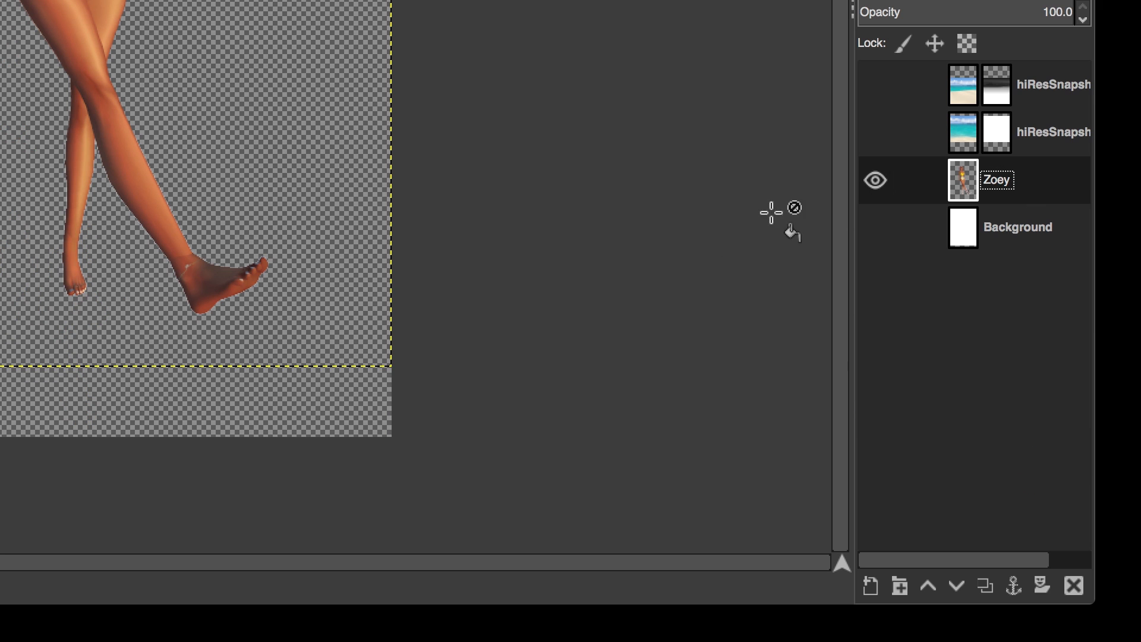
{"action": "mouse_move", "coordinate": [871, 586]}
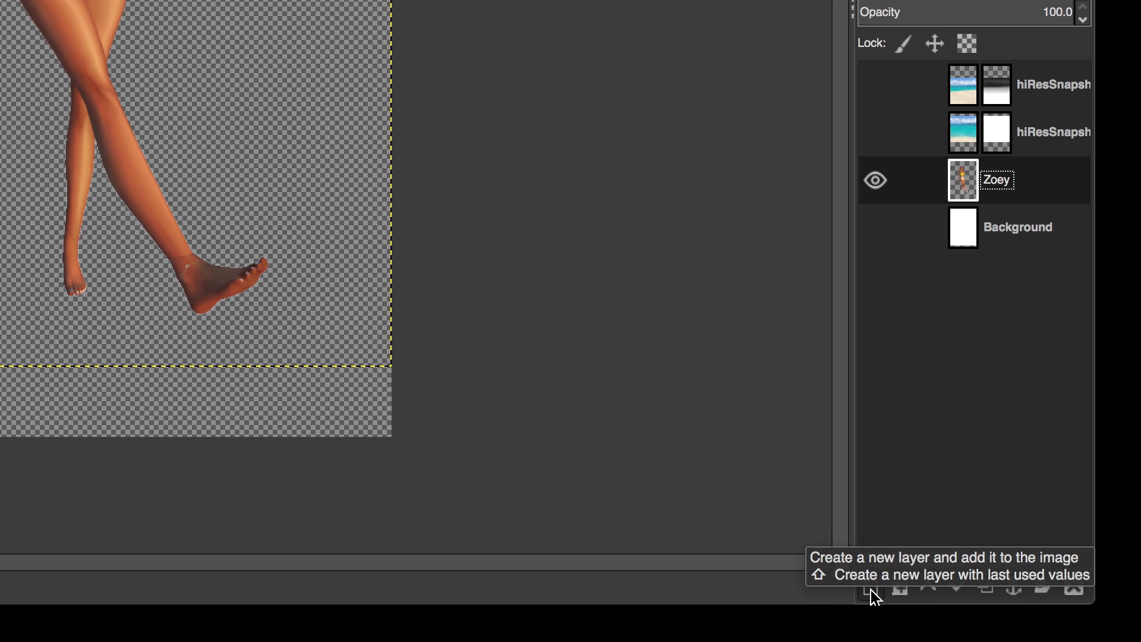
{"action": "left_click", "coordinate": [898, 586]}
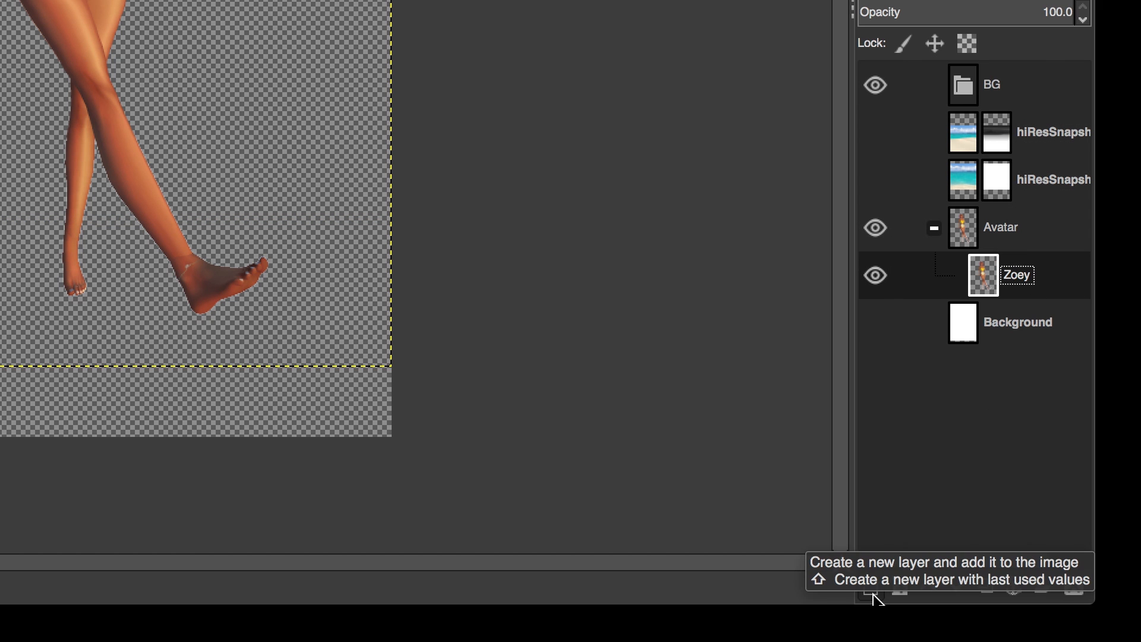
Step: Create a new Overlay-mode layer above Zoey and paint highlights onto her hair
{"action": "left_click", "coordinate": [873, 597]}
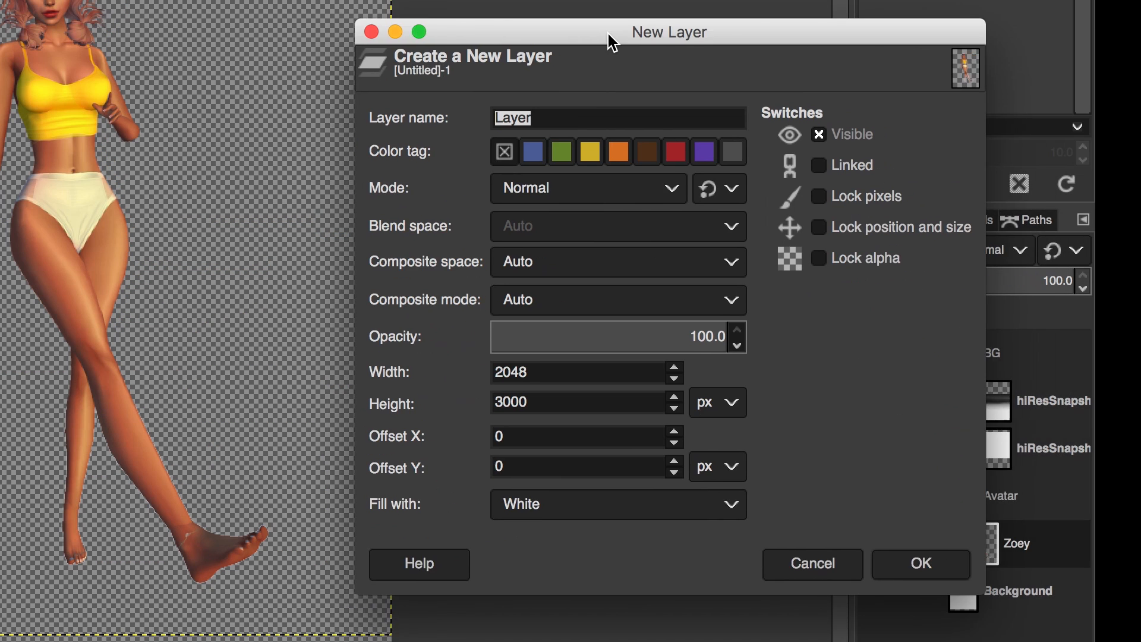
{"action": "left_click", "coordinate": [587, 188]}
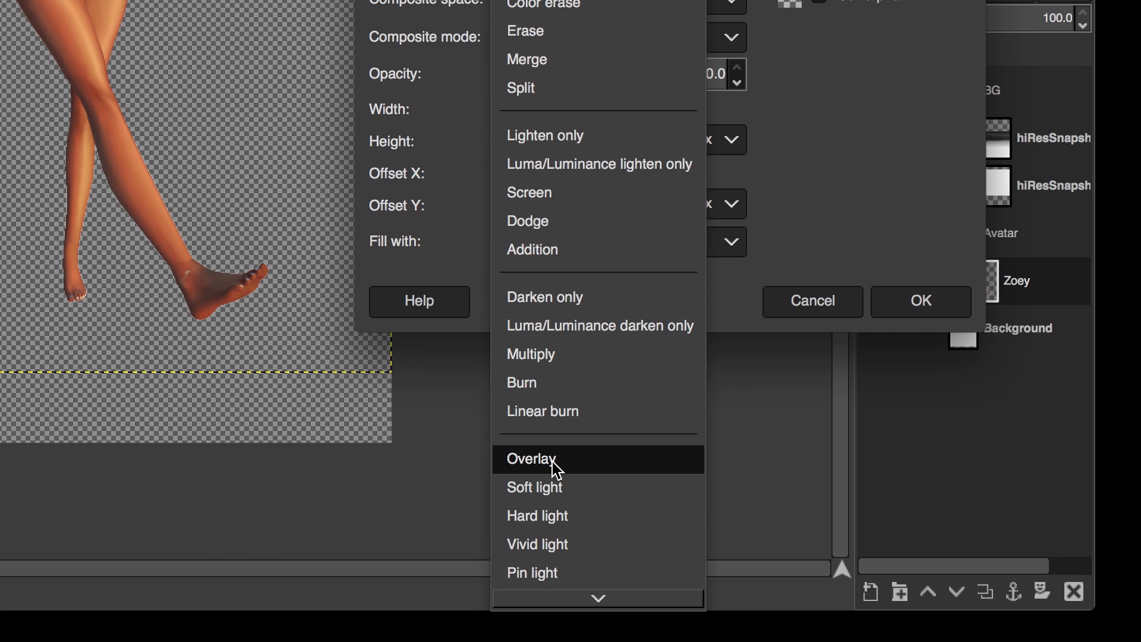
{"action": "left_click", "coordinate": [532, 458]}
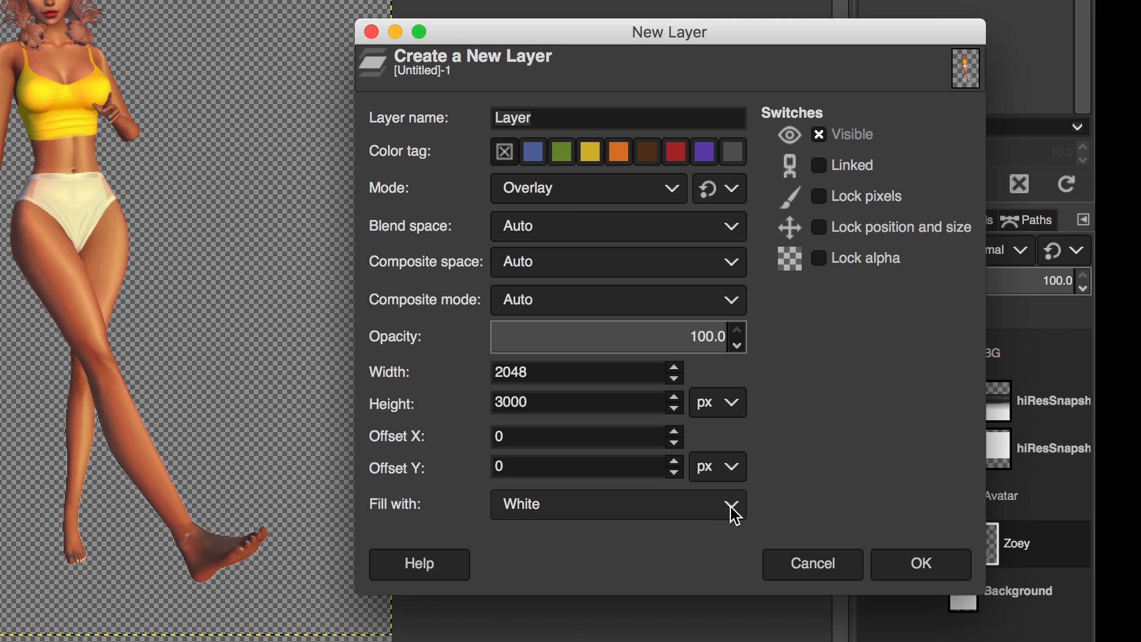
{"action": "mouse_move", "coordinate": [895, 567]}
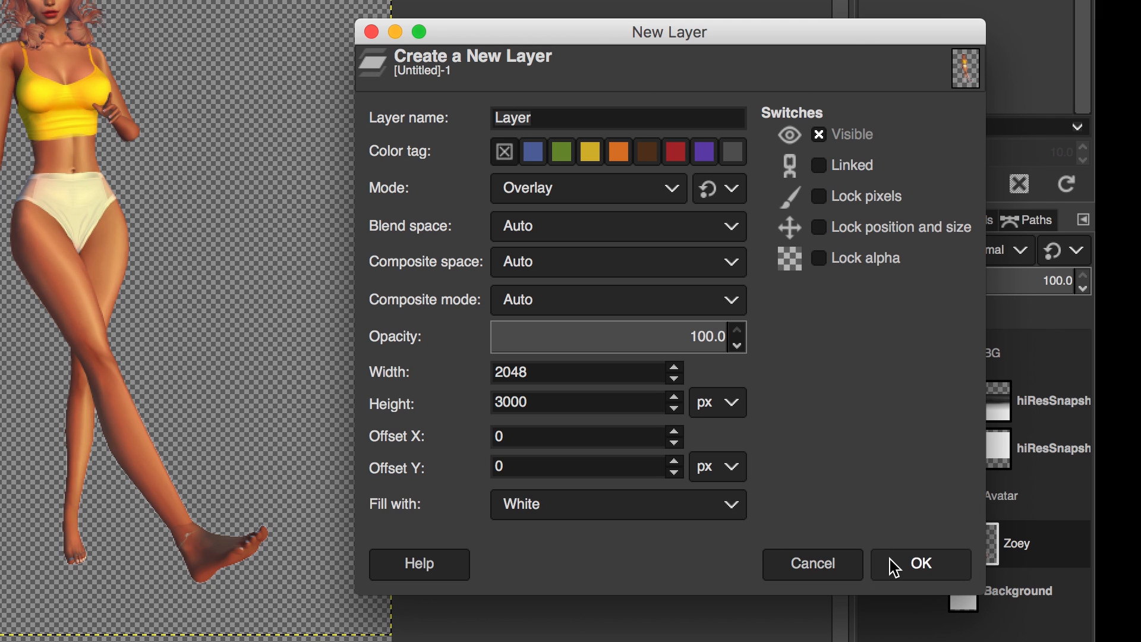
{"action": "left_click", "coordinate": [920, 564]}
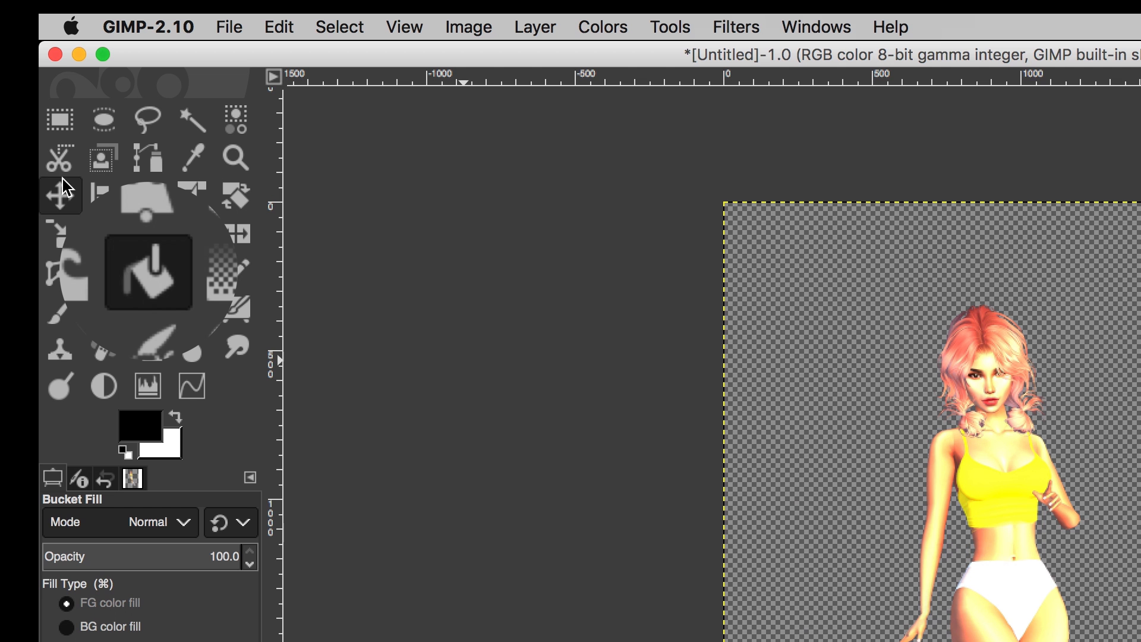
{"action": "left_click", "coordinate": [139, 426]}
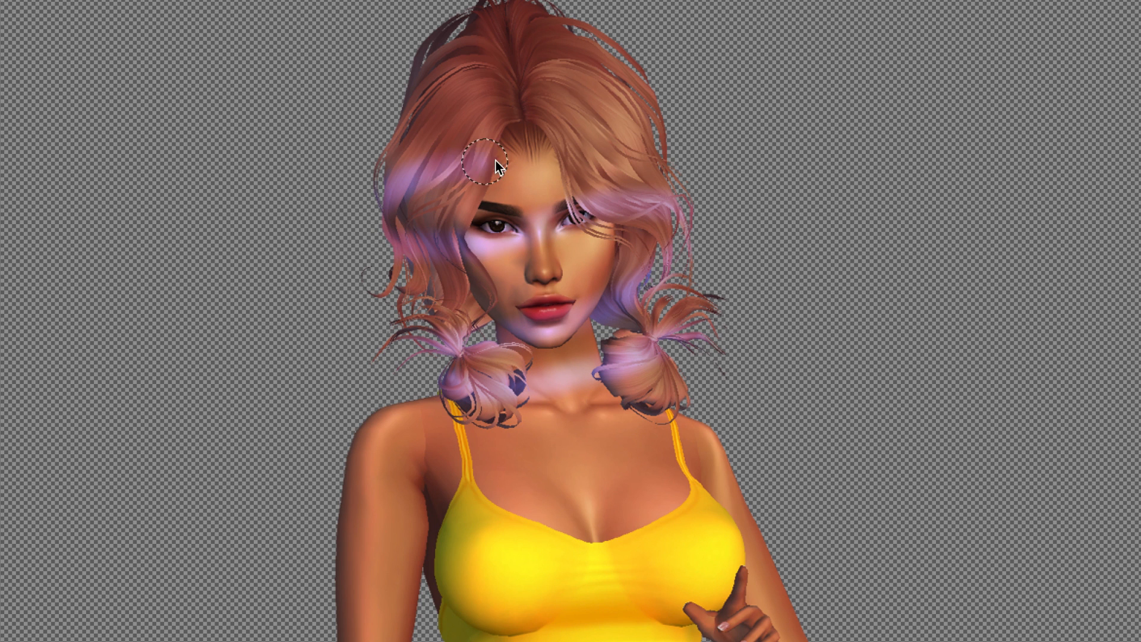
{"action": "left_click_drag", "start_coordinate": [492, 166], "coordinate": [404, 38]}
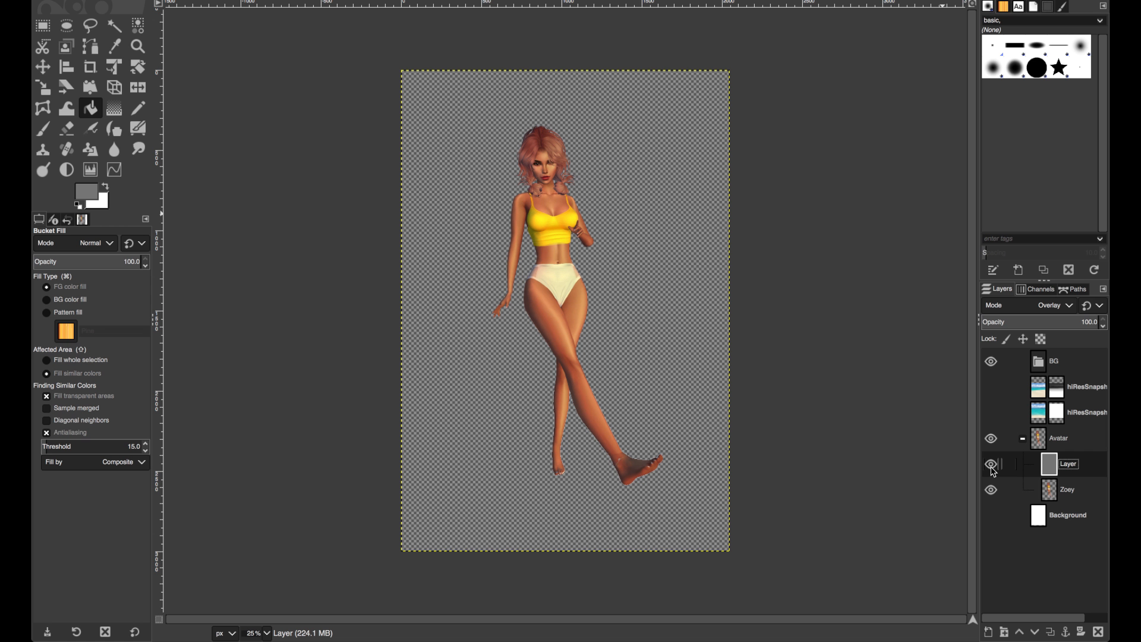
Step: Mask the Highlight/Shadow layer to Zoey using an inverted selection of the transparent area
{"action": "left_click", "coordinate": [137, 46]}
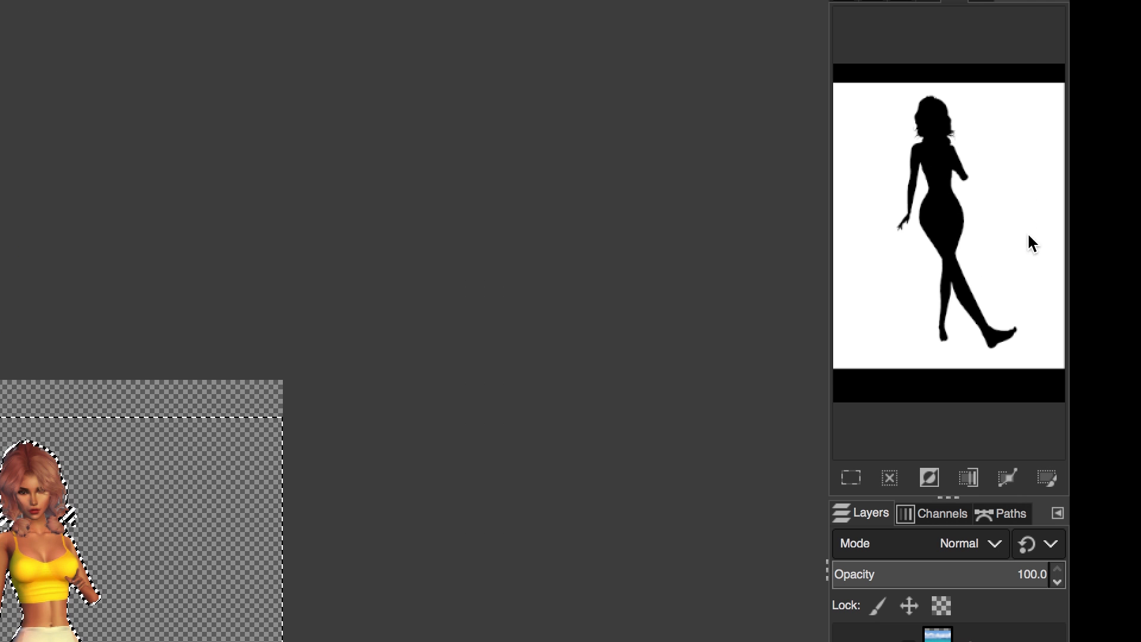
{"action": "mouse_move", "coordinate": [879, 298]}
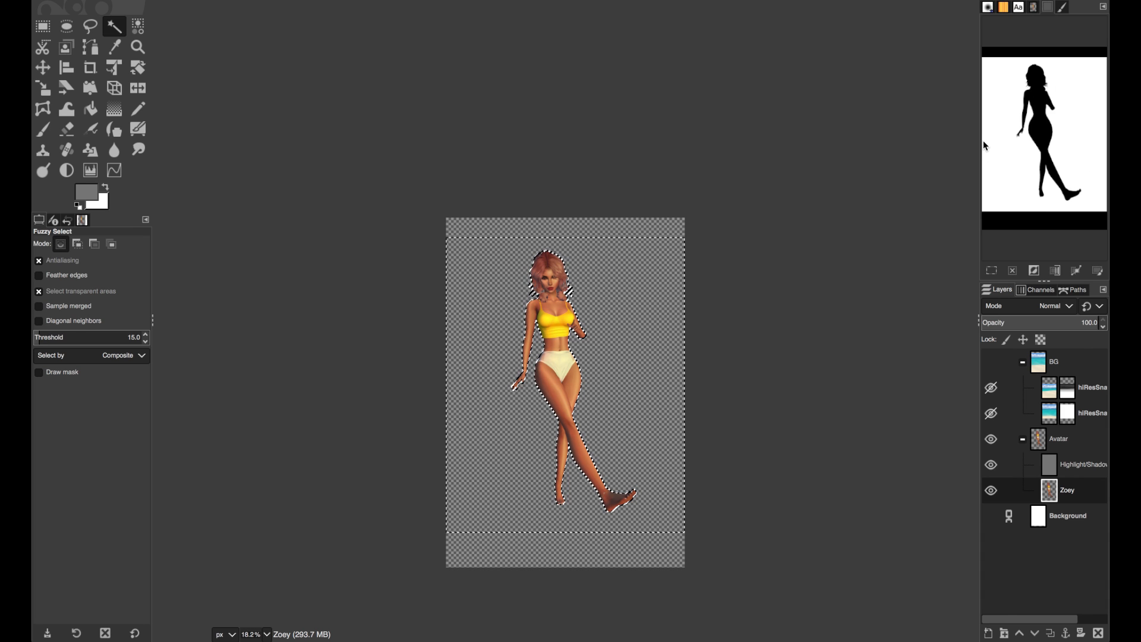
{"action": "left_click", "coordinate": [259, 36]}
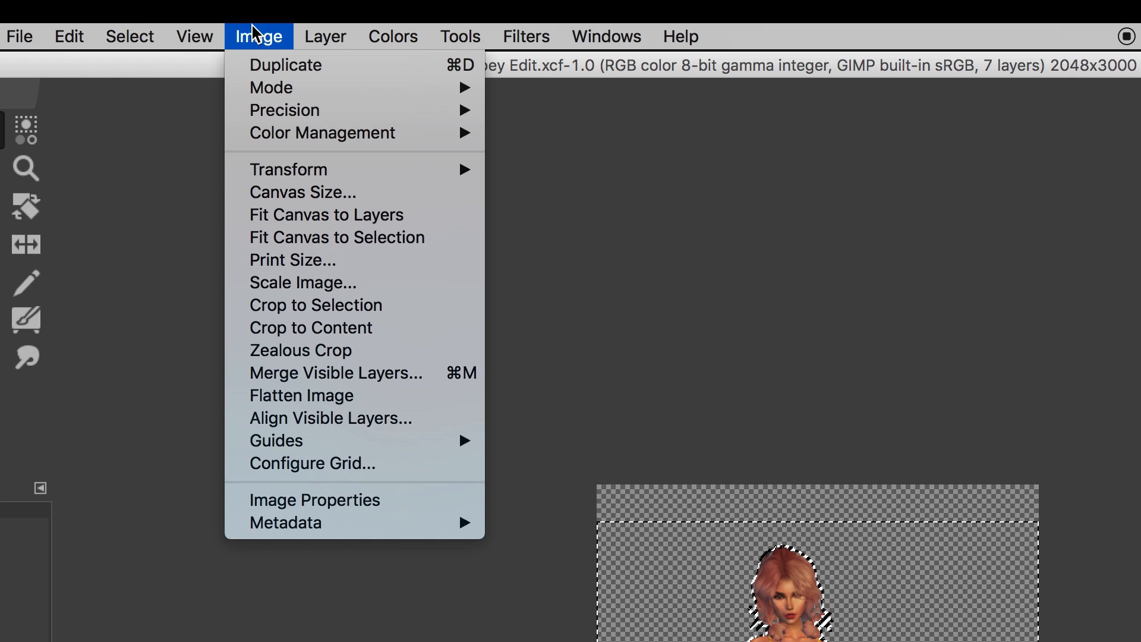
{"action": "left_click", "coordinate": [129, 36]}
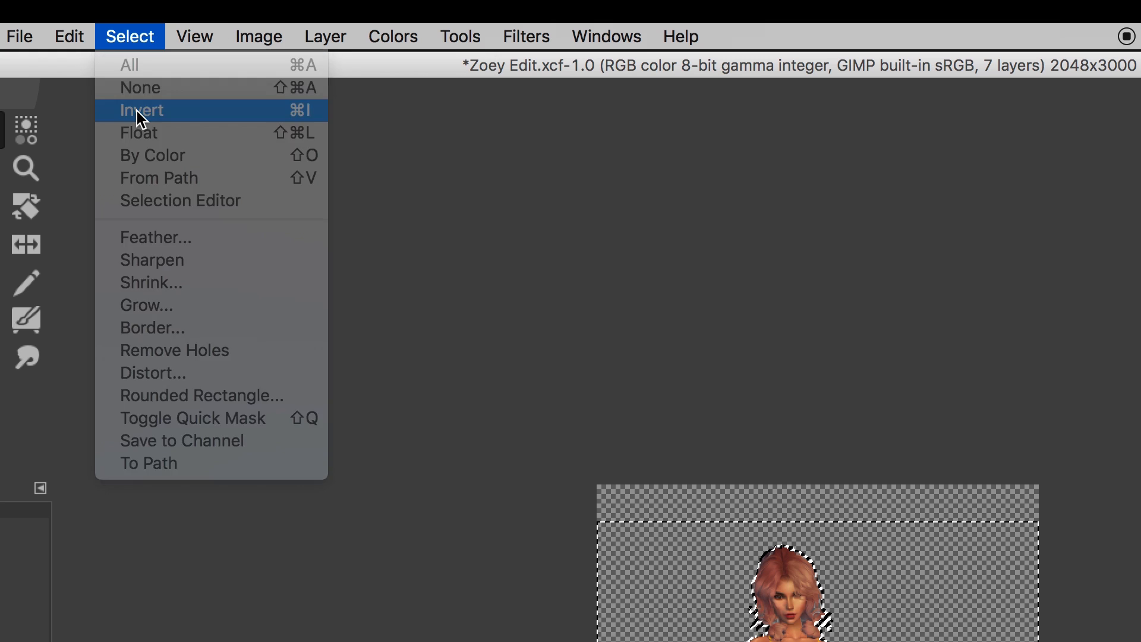
{"action": "left_click", "coordinate": [141, 110]}
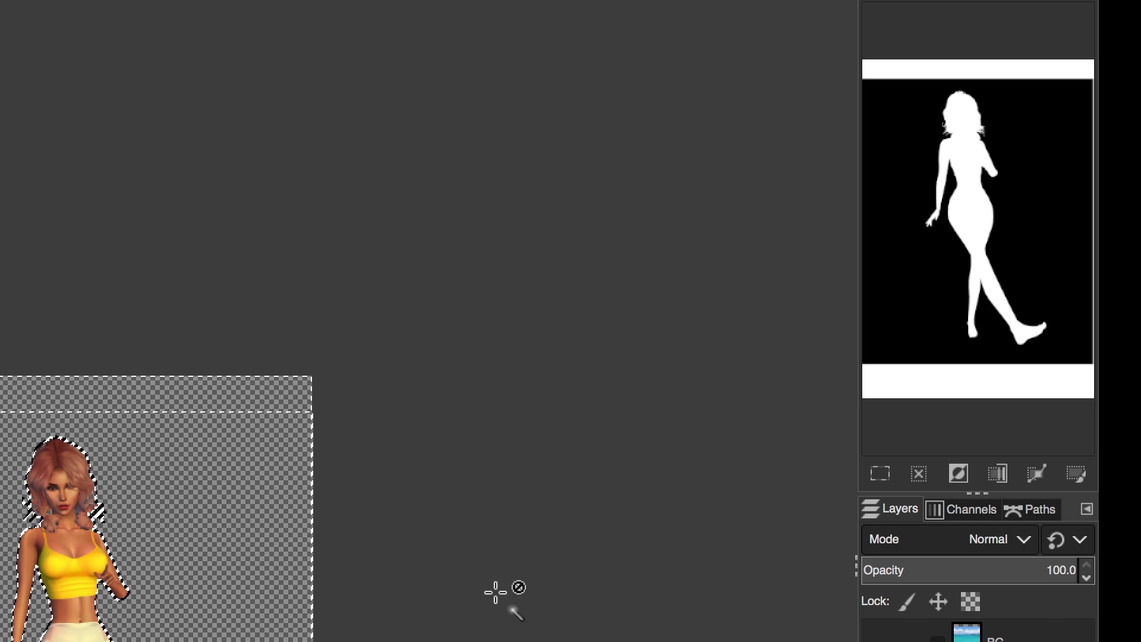
{"action": "left_click", "coordinate": [999, 539]}
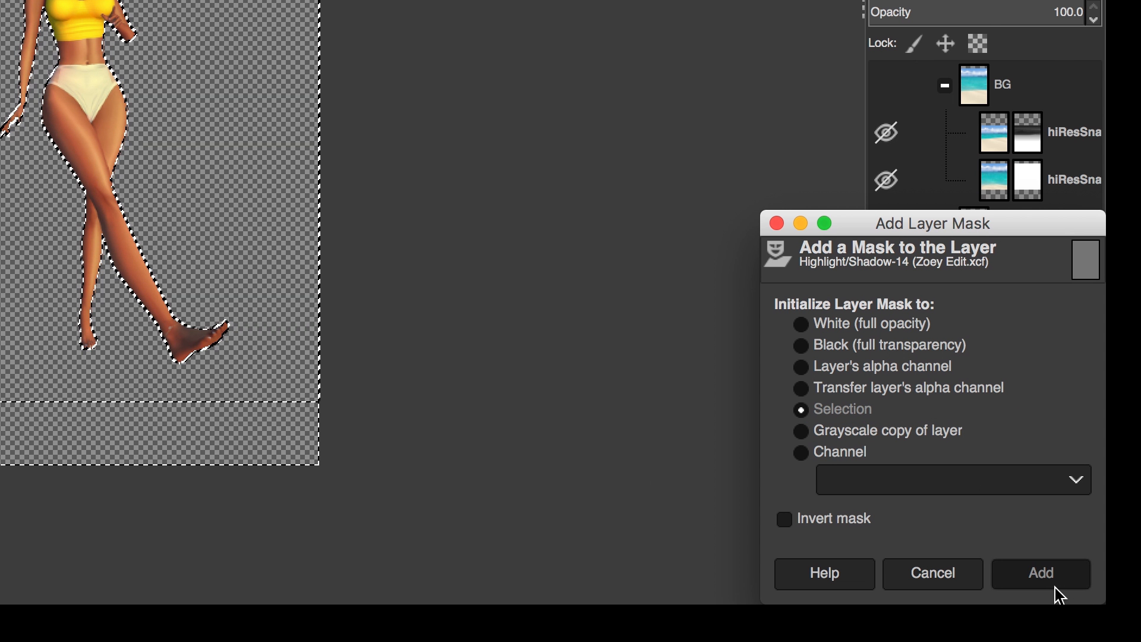
{"action": "left_click", "coordinate": [1040, 574]}
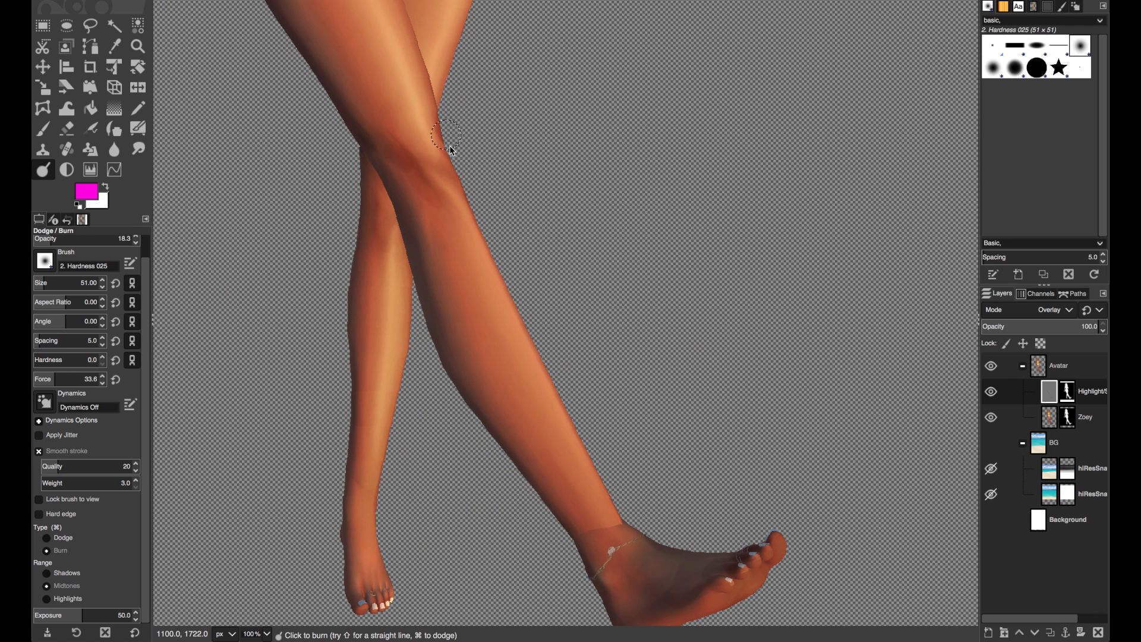
Step: Burn a darker shadow along the inner knee crease at low opacity
{"action": "left_click", "coordinate": [137, 150]}
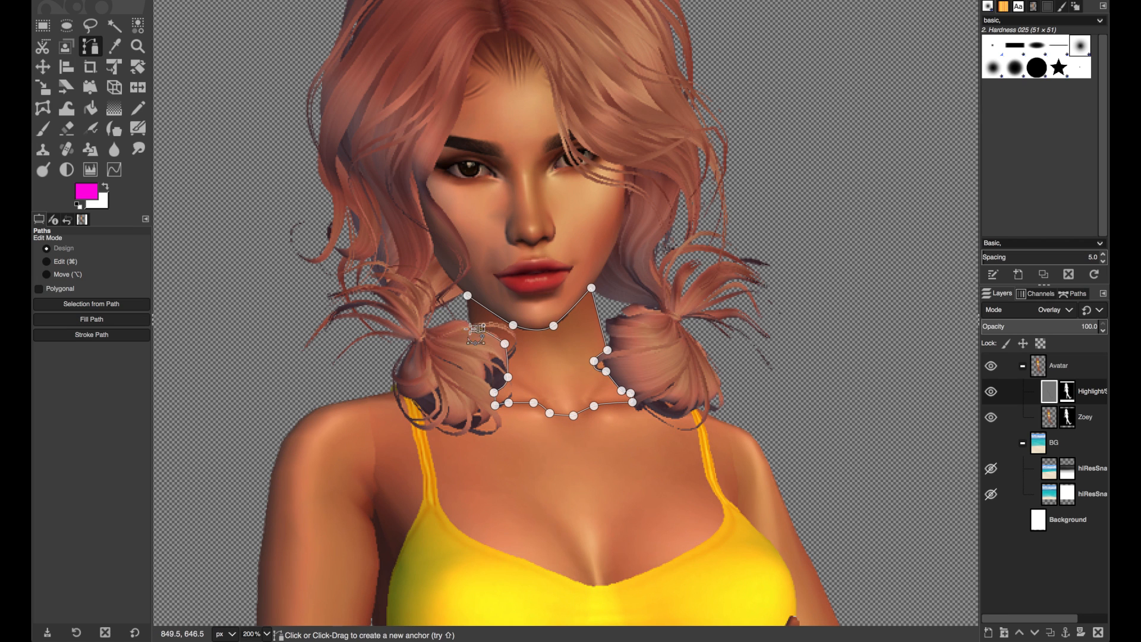
Step: Turn the neck path into a selection, burn under the chin, and adjust the jawline curve
{"action": "left_click", "coordinate": [221, 50]}
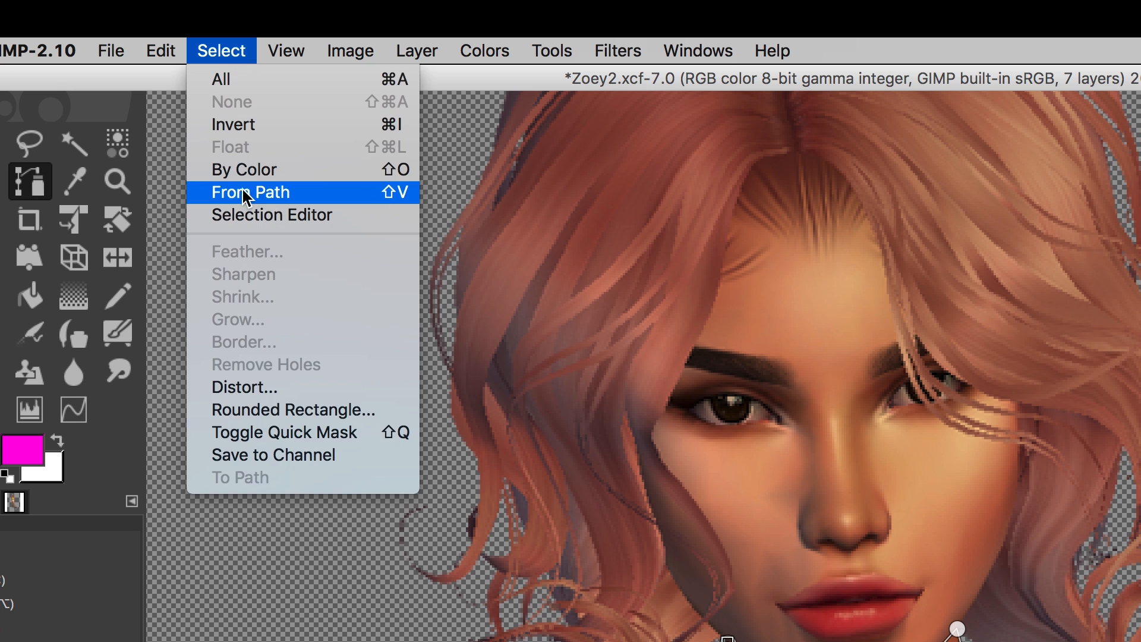
{"action": "left_click", "coordinate": [250, 192]}
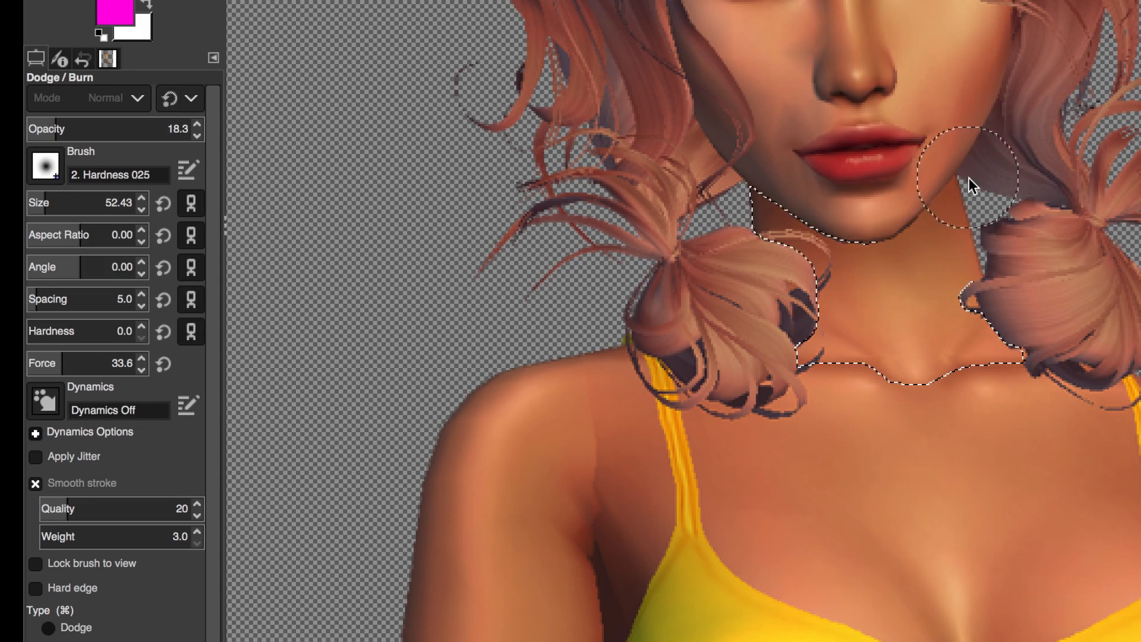
{"action": "left_click_drag", "start_coordinate": [976, 185], "coordinate": [800, 350]}
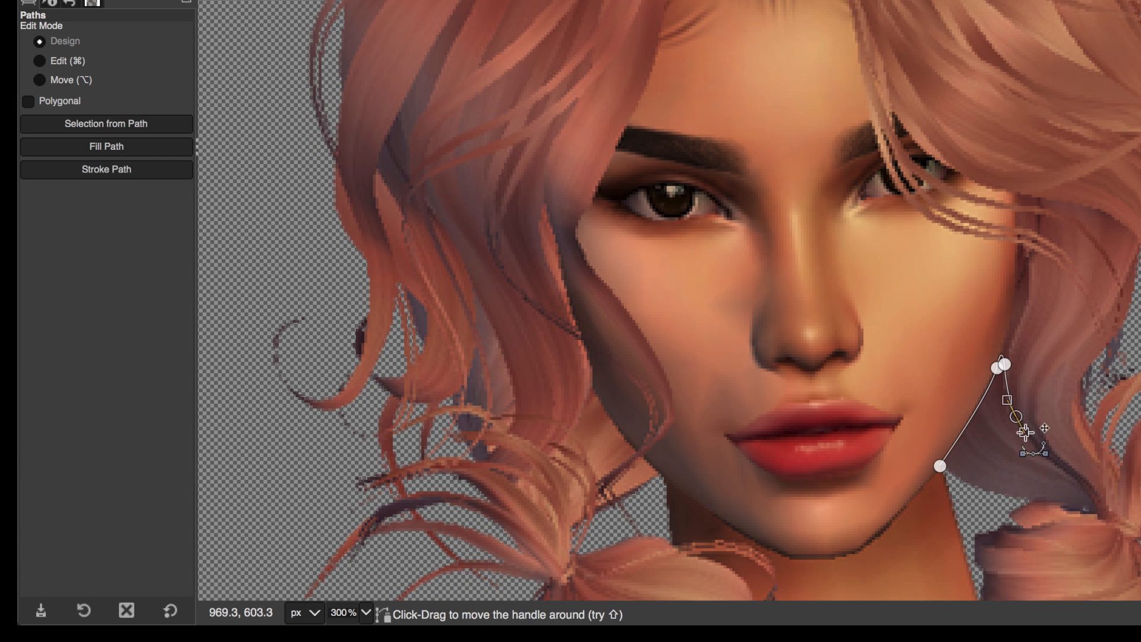
{"action": "left_click", "coordinate": [39, 61]}
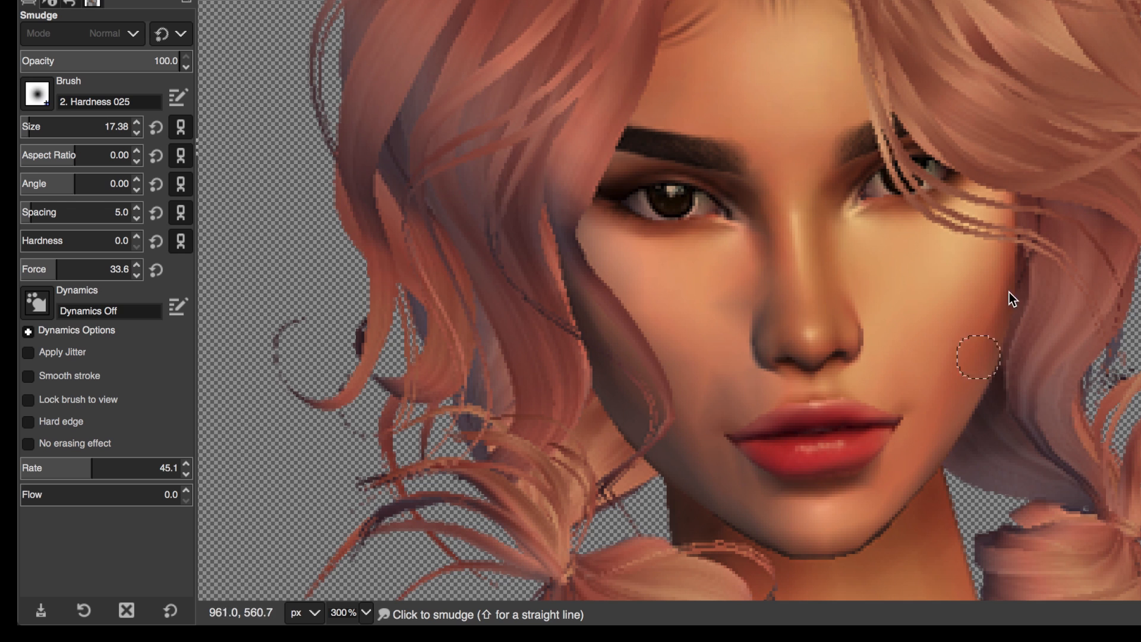
{"action": "mouse_move", "coordinate": [603, 386]}
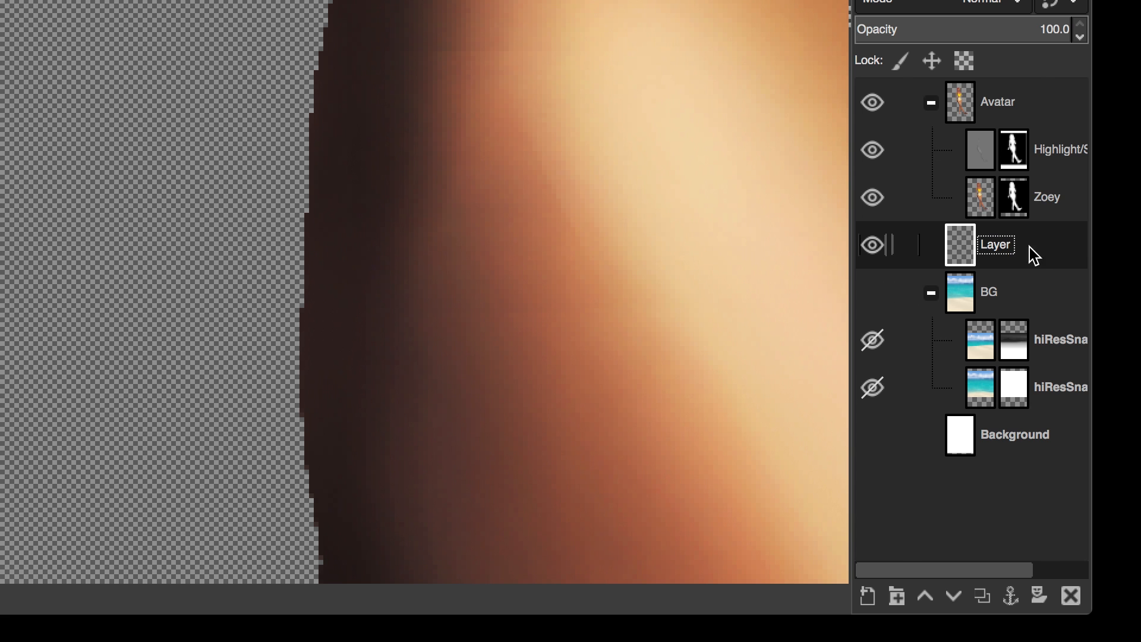
Step: Rename the new layer Fix and set the foreground colour to dark brown 635047
{"action": "double_click", "coordinate": [995, 243]}
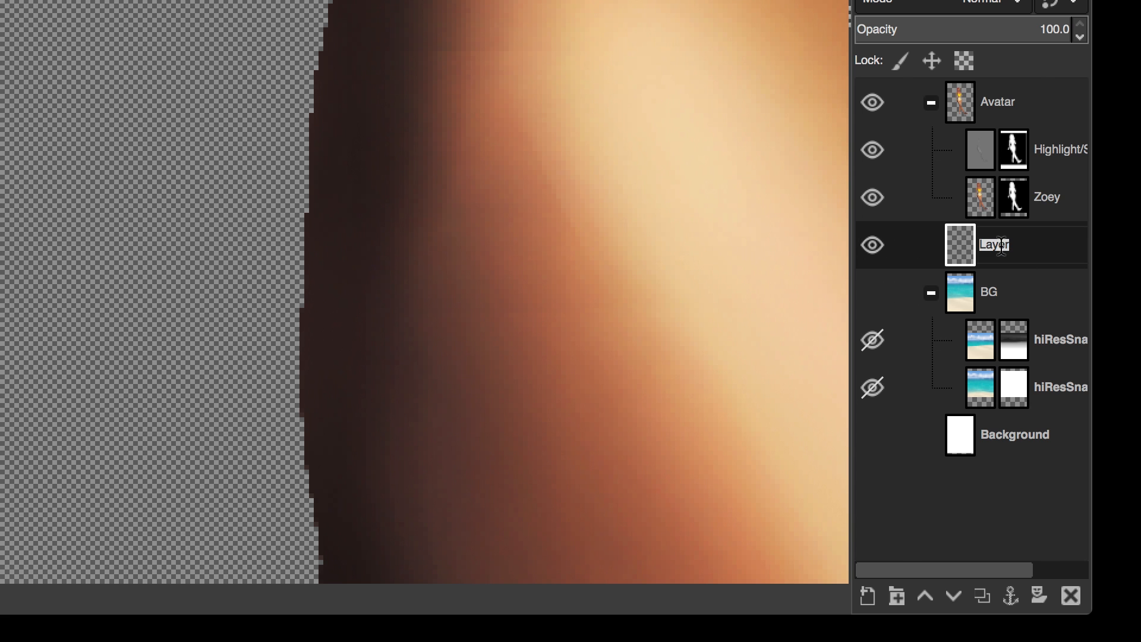
{"action": "type", "text": "Fix"}
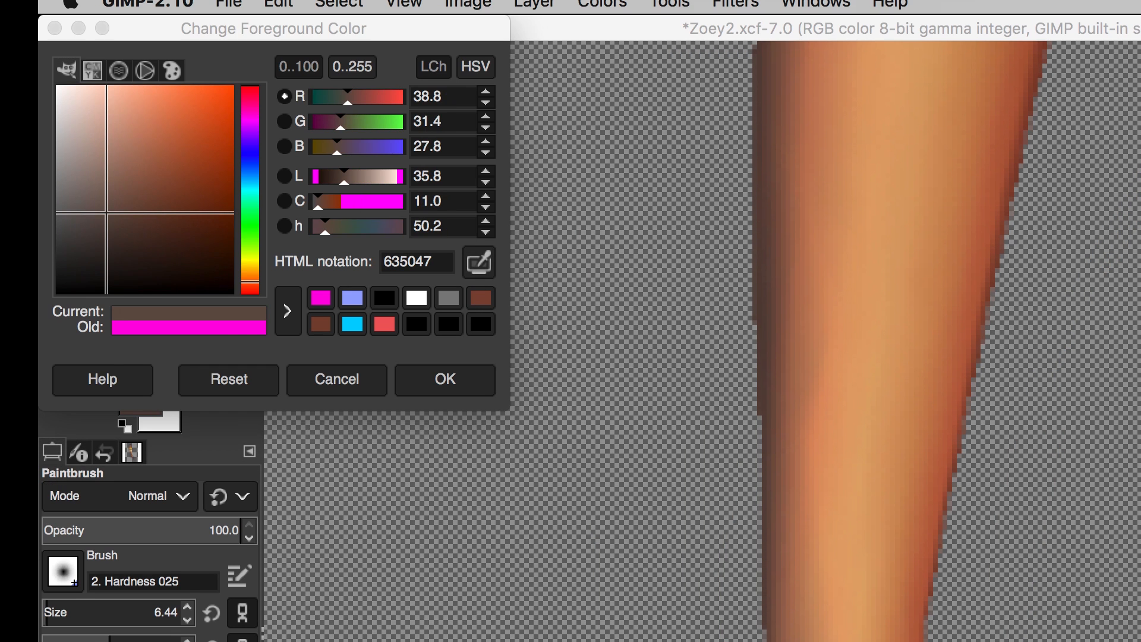
{"action": "left_click", "coordinate": [444, 379]}
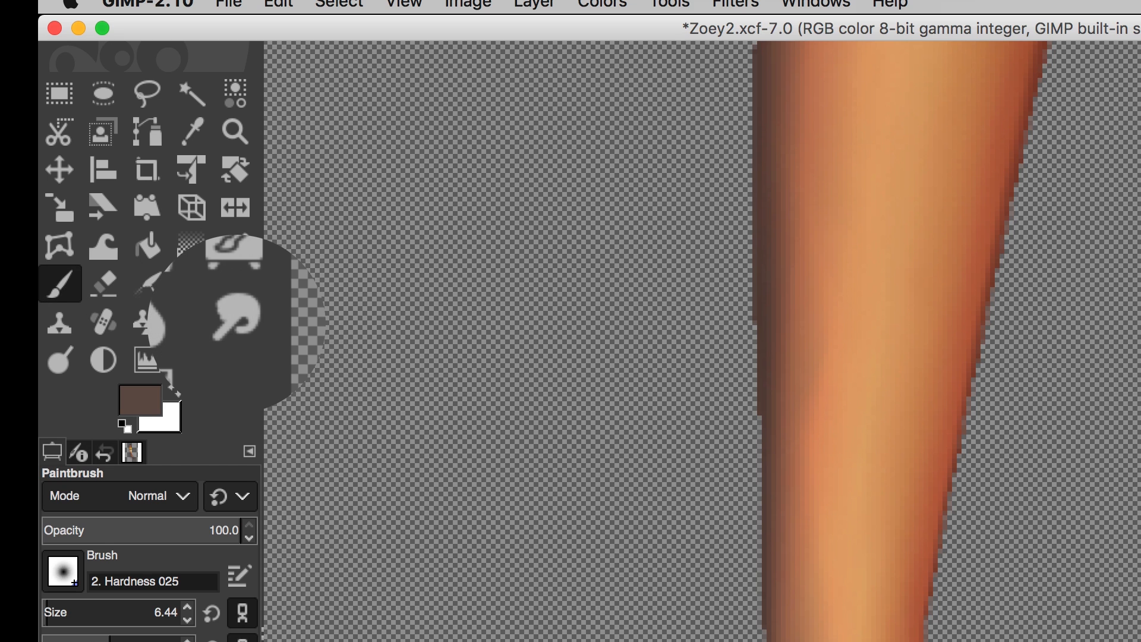
{"action": "mouse_move", "coordinate": [284, 338]}
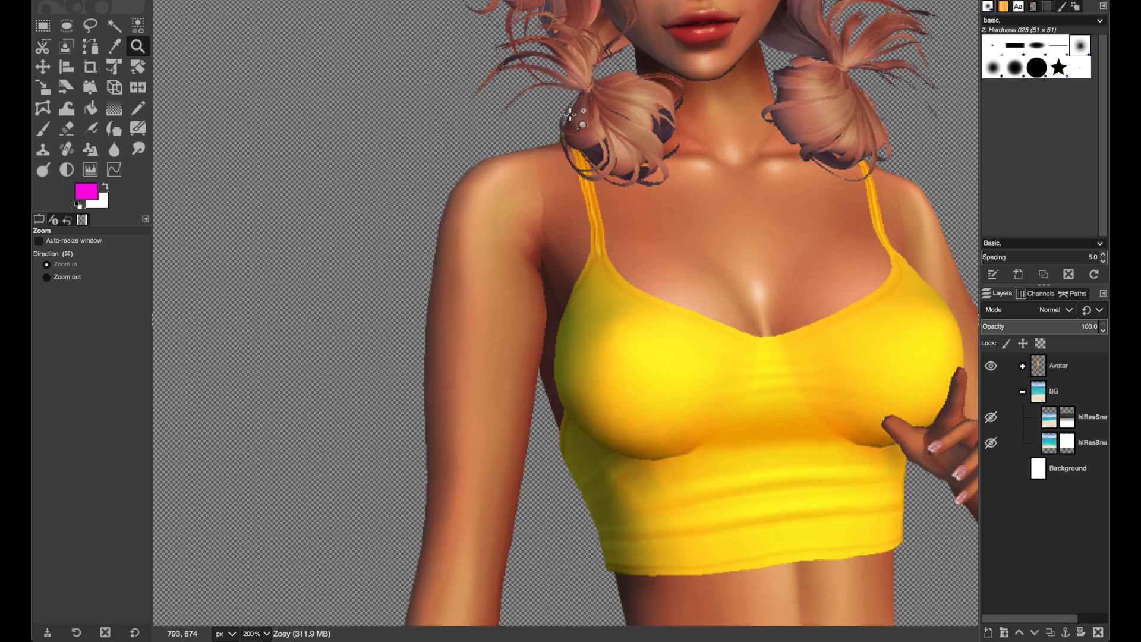
Step: Zoom in on Zoey's chest area to smooth the skin
{"action": "left_click", "coordinate": [137, 150]}
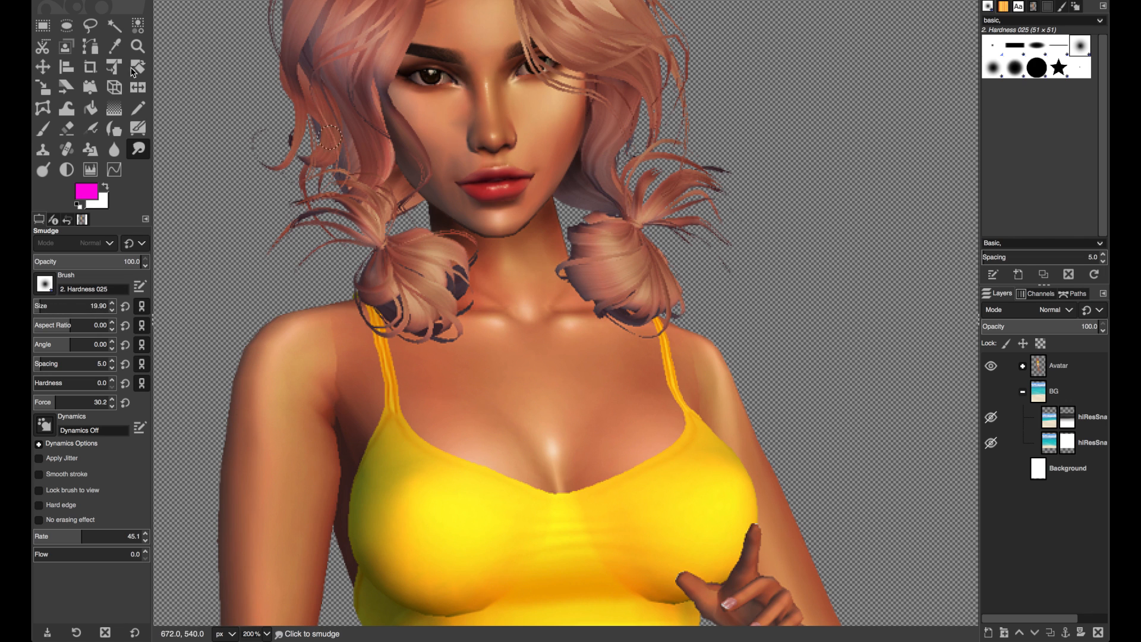
{"action": "left_click", "coordinate": [137, 46]}
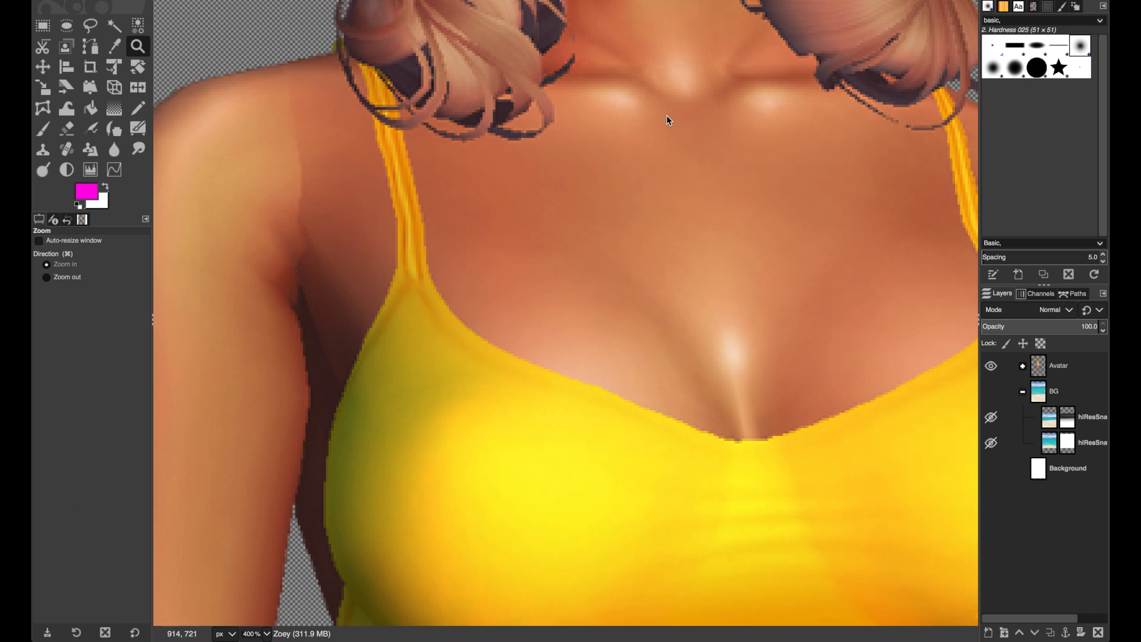
{"action": "mouse_move", "coordinate": [317, 270]}
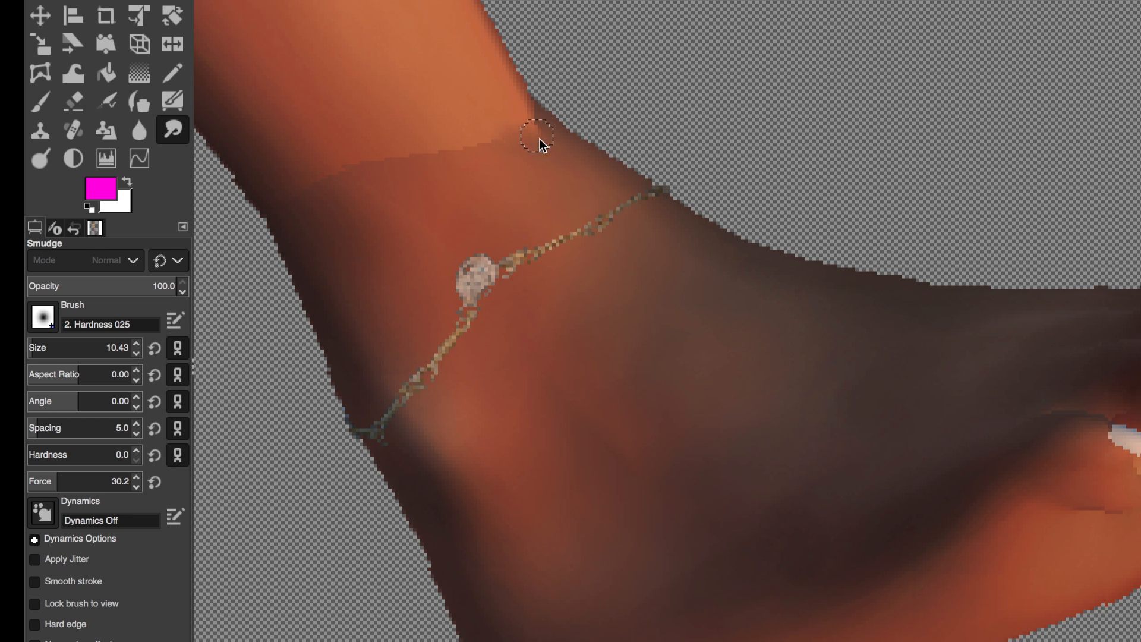
{"action": "mouse_move", "coordinate": [553, 155]}
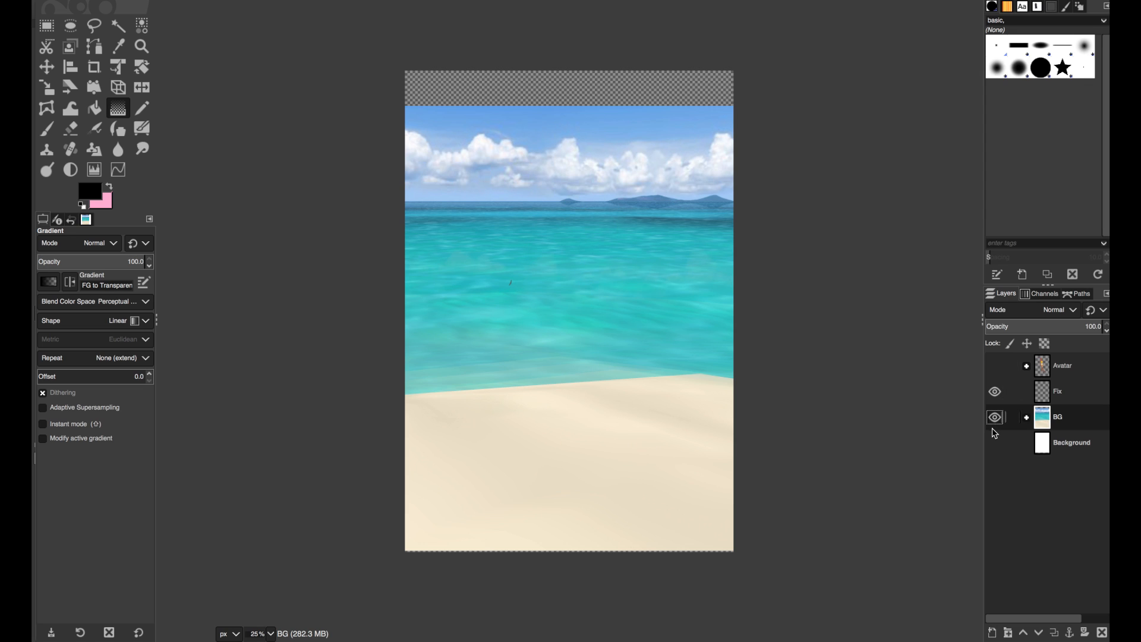
Step: Hide the beach layer and fill the Background with an ffc47b orange-to-pink gradient
{"action": "left_click", "coordinate": [995, 391]}
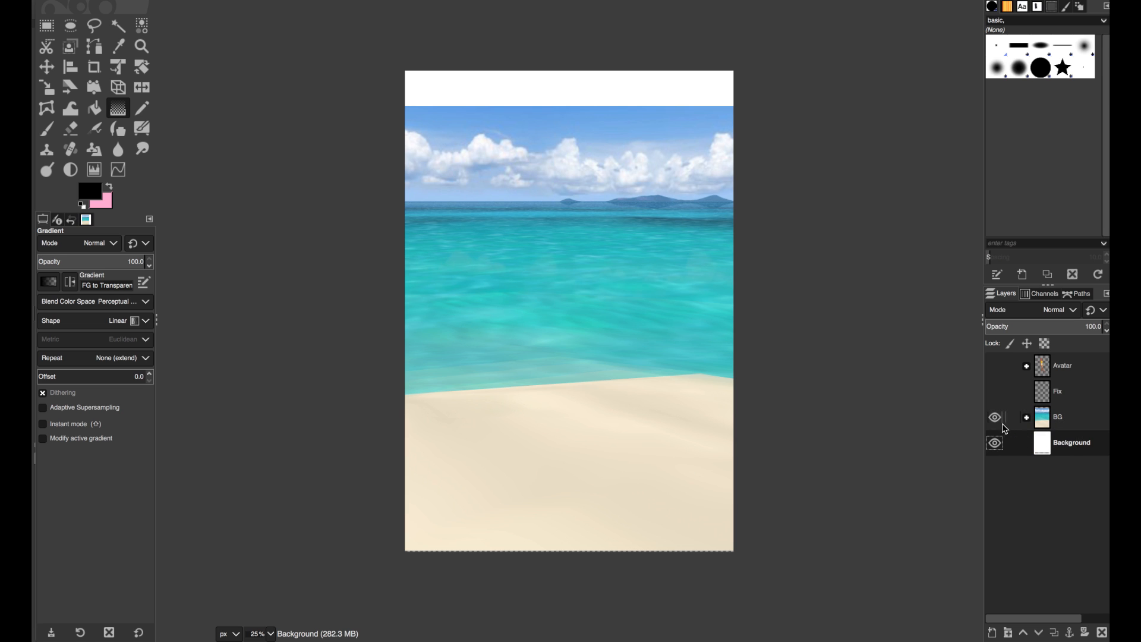
{"action": "left_click", "coordinate": [995, 417]}
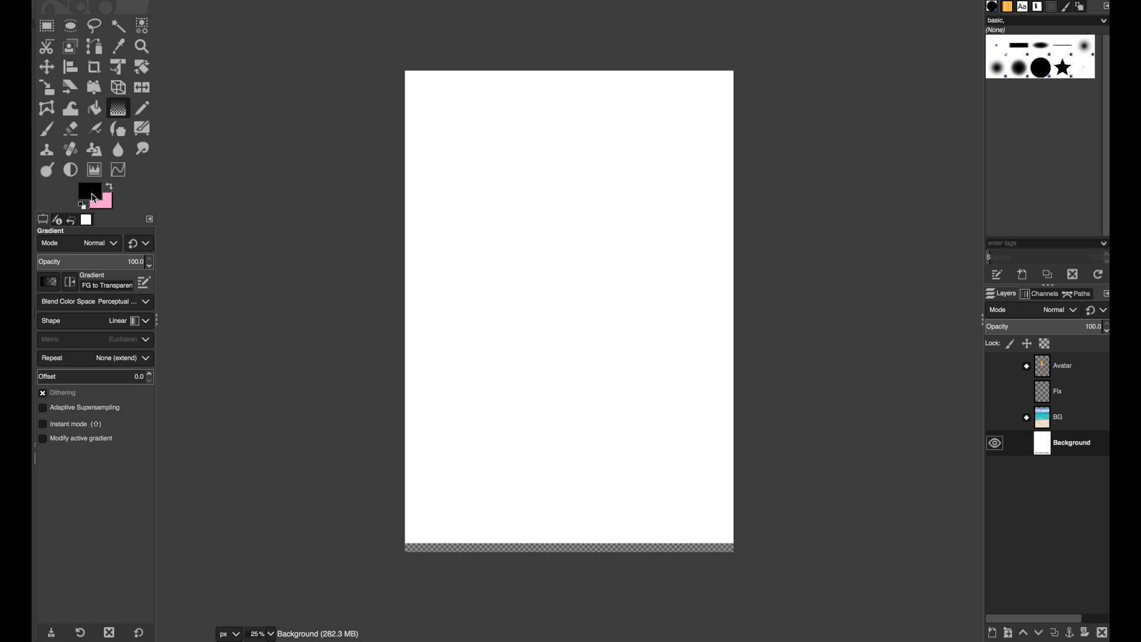
{"action": "left_click", "coordinate": [83, 191]}
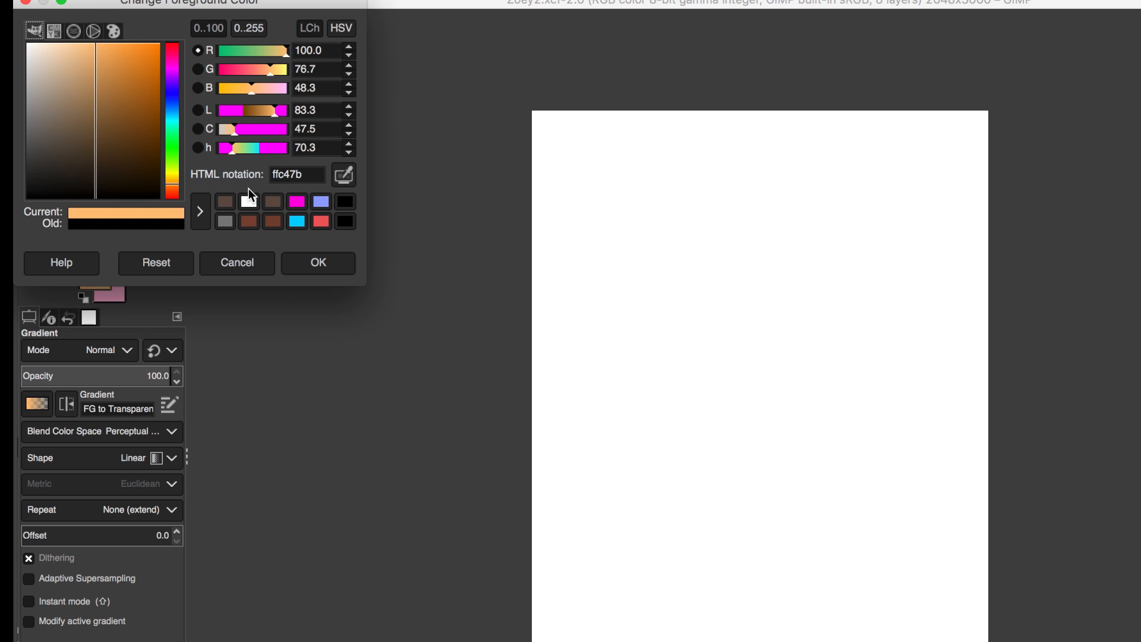
{"action": "left_click", "coordinate": [317, 263]}
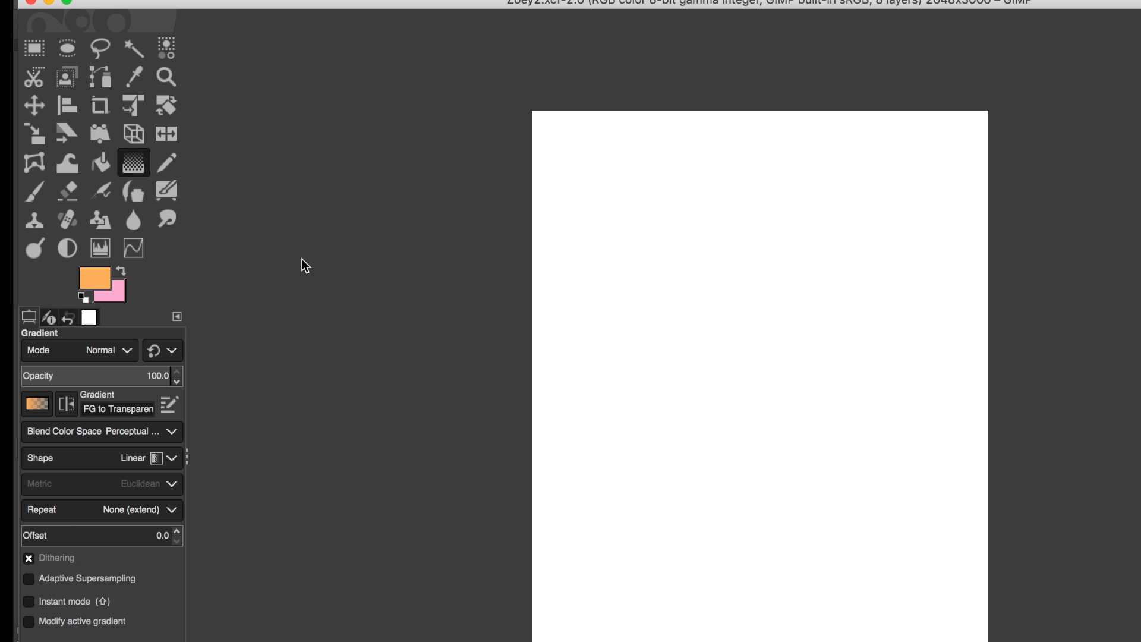
{"action": "left_click_drag", "start_coordinate": [673, 123], "coordinate": [673, 173]}
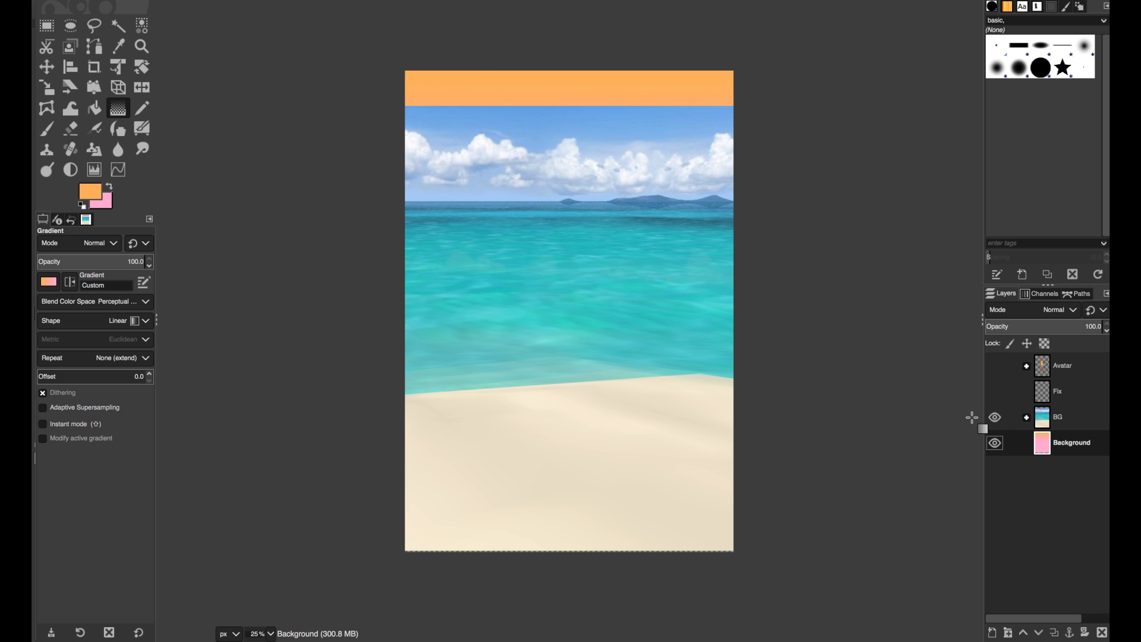
{"action": "left_click", "coordinate": [1057, 417]}
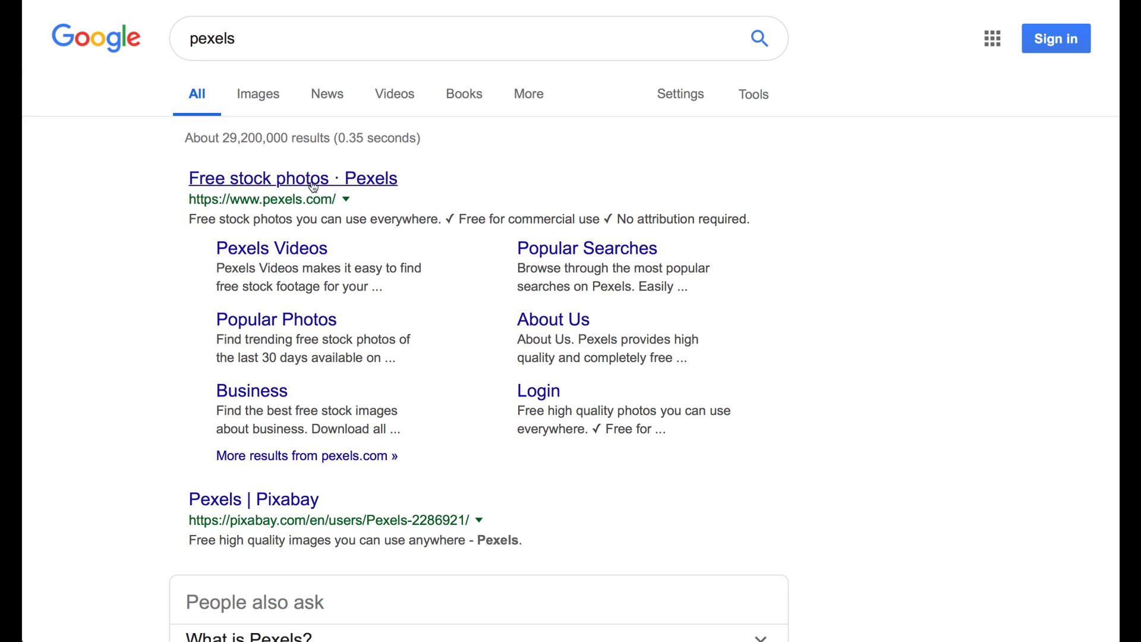
Step: Open the Pexels free stock photo site and scroll through its sunset photos
{"action": "left_click", "coordinate": [292, 178]}
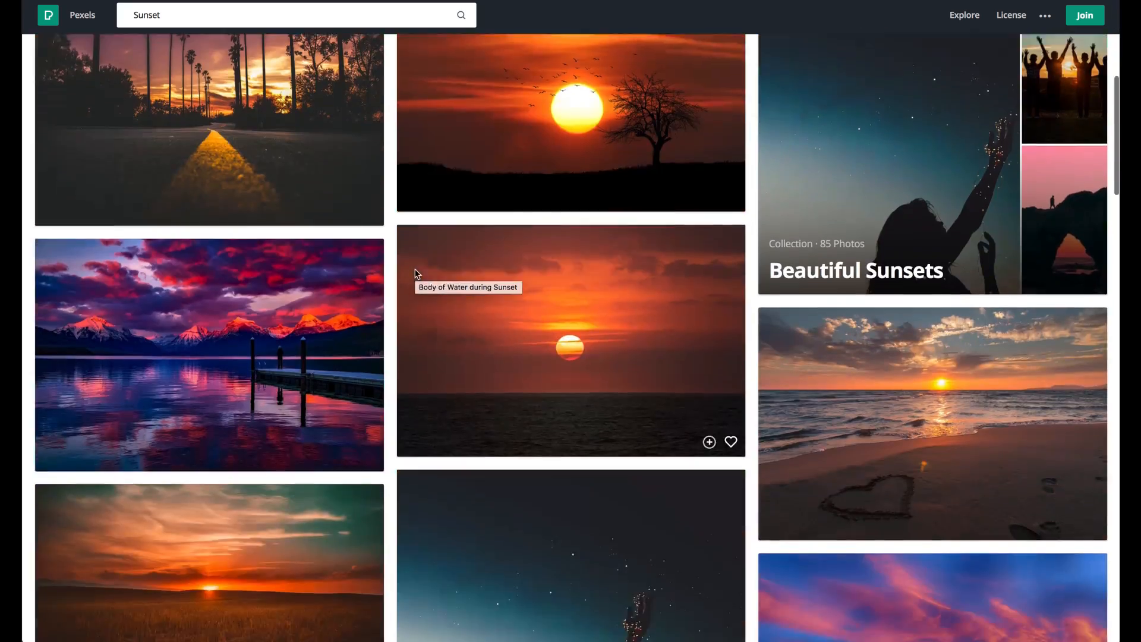
{"action": "scroll", "scroll_direction": "down", "scroll_amount": 3}
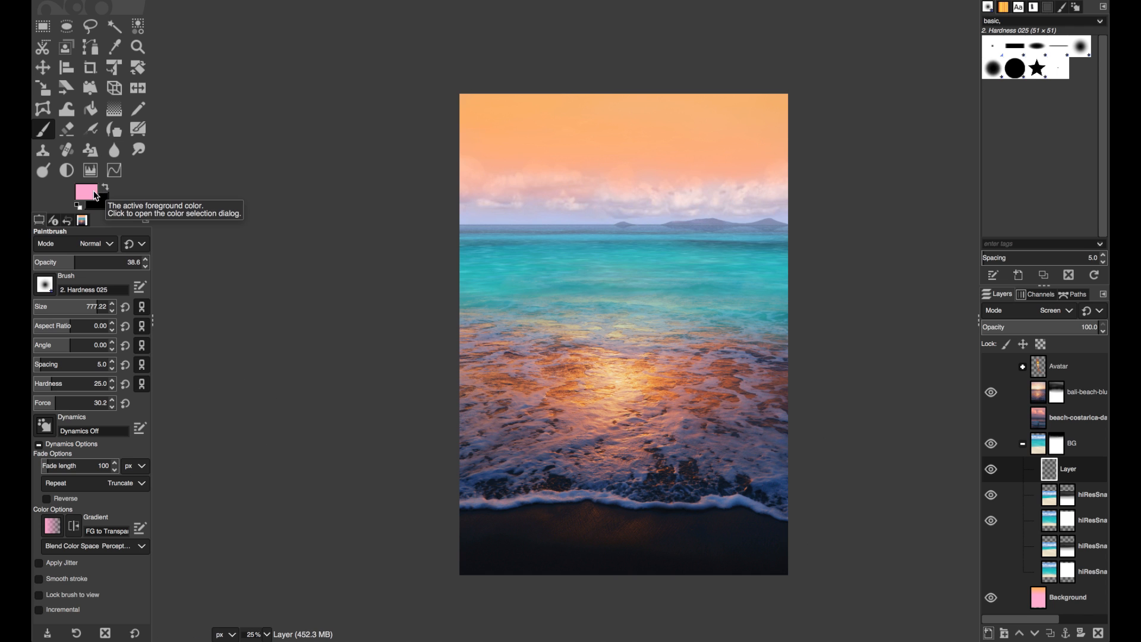
Step: Pick a pink foreground colour and paint a soft glow over the water
{"action": "left_click", "coordinate": [513, 305]}
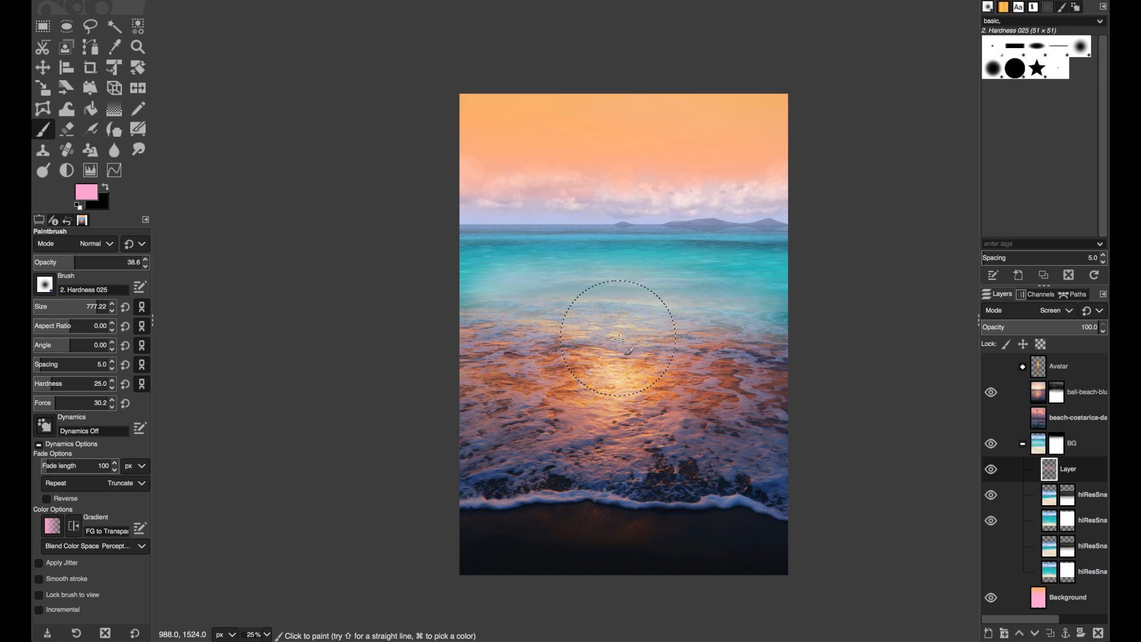
{"action": "left_click", "coordinate": [85, 191]}
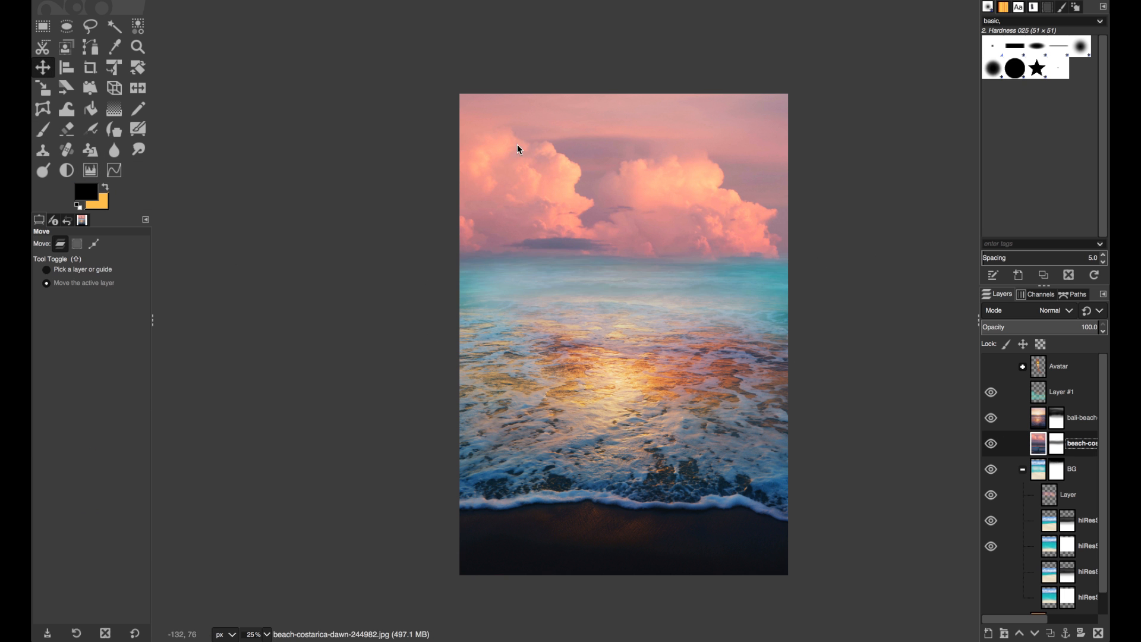
{"action": "left_click", "coordinate": [42, 130]}
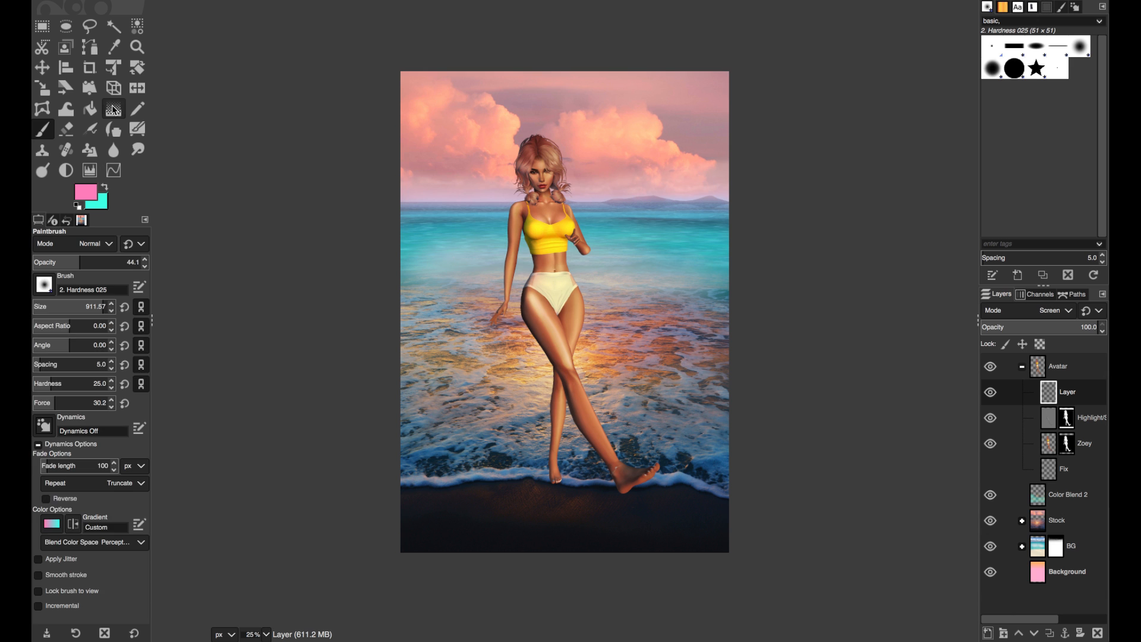
Step: Draw the pink-to-cyan gradient tint and select the Color Blend 2 layer
{"action": "left_click", "coordinate": [113, 108]}
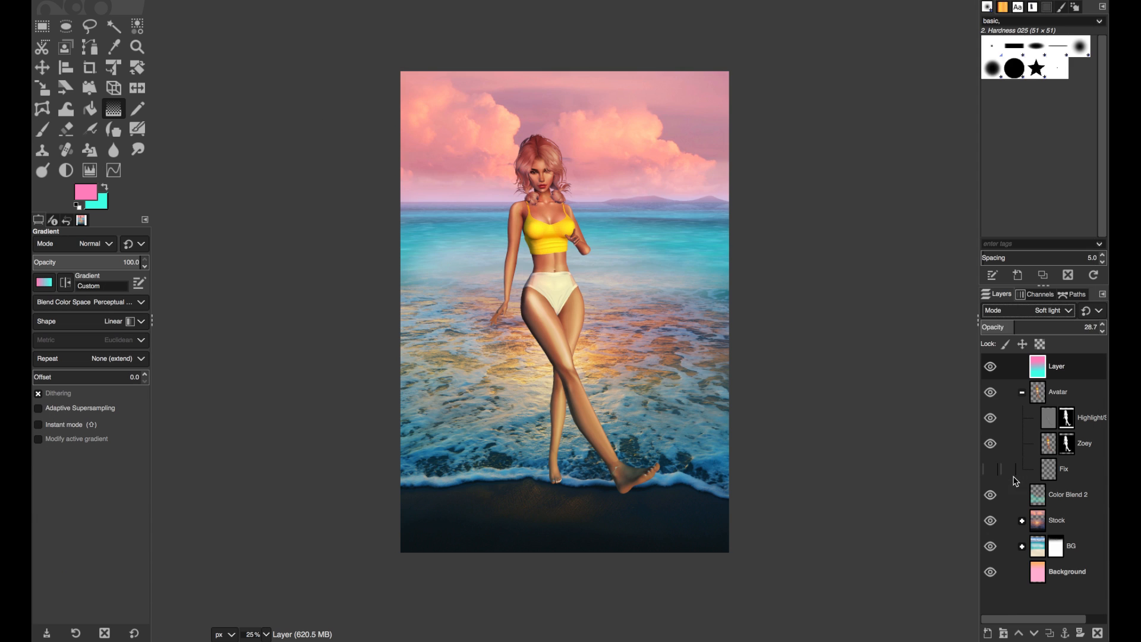
{"action": "left_click", "coordinate": [1067, 494]}
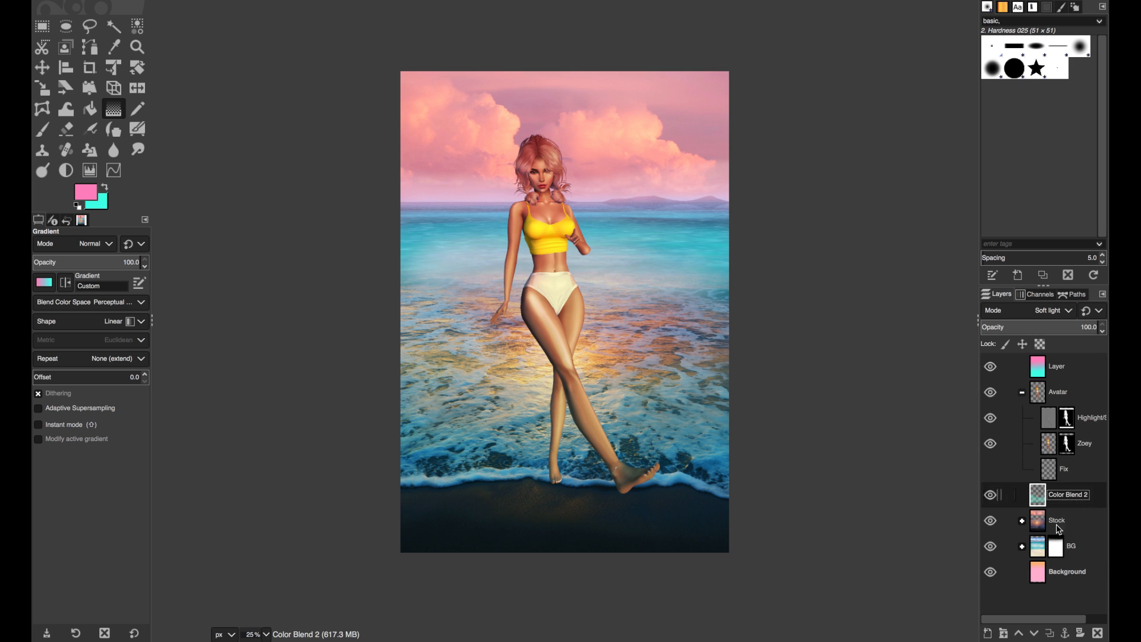